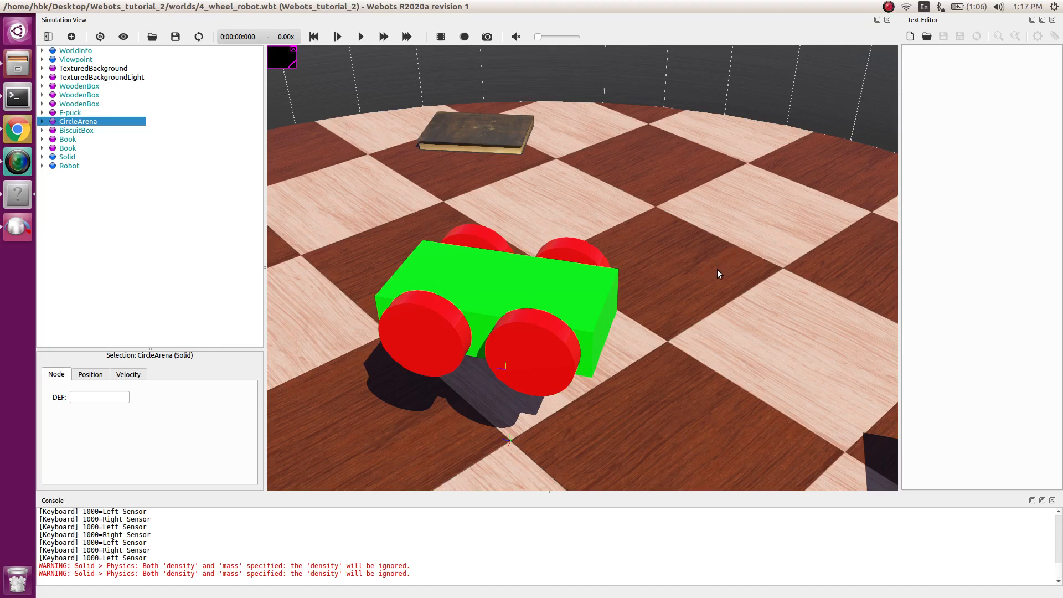
mouse_move(670, 290)
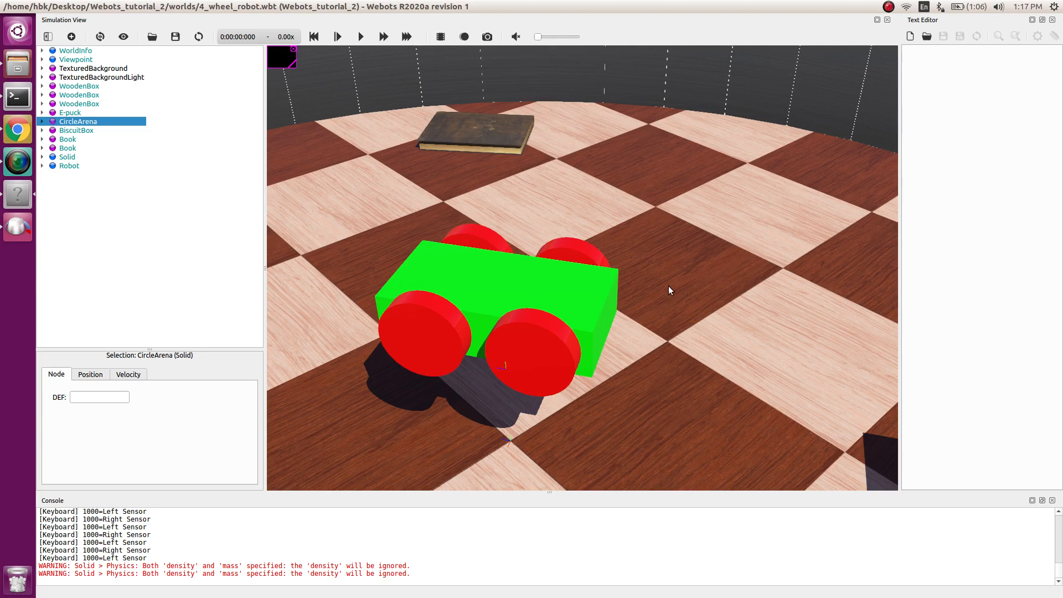
mouse_move(657, 302)
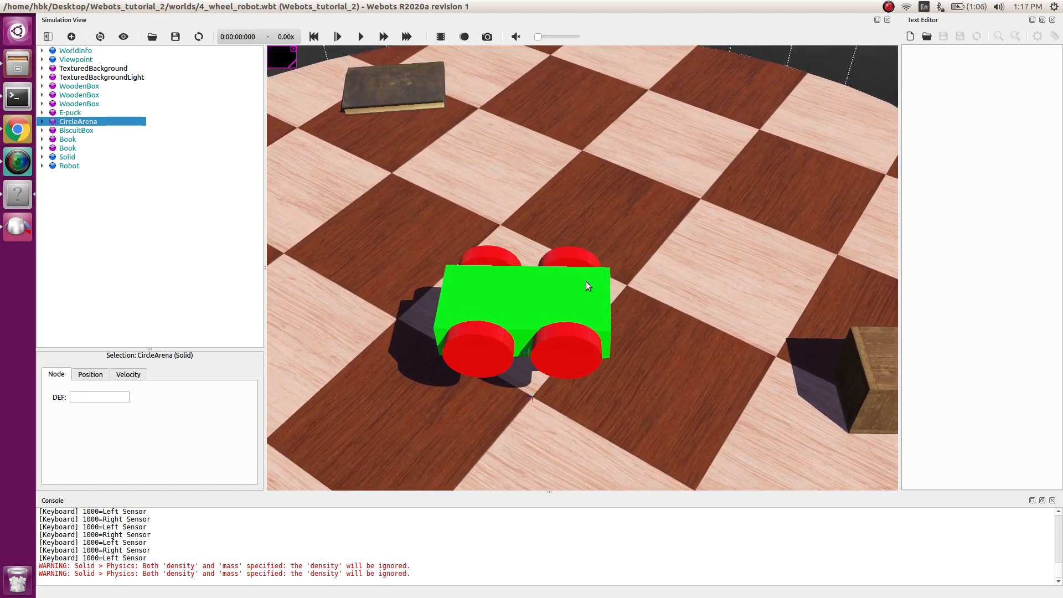
mouse_move(625, 332)
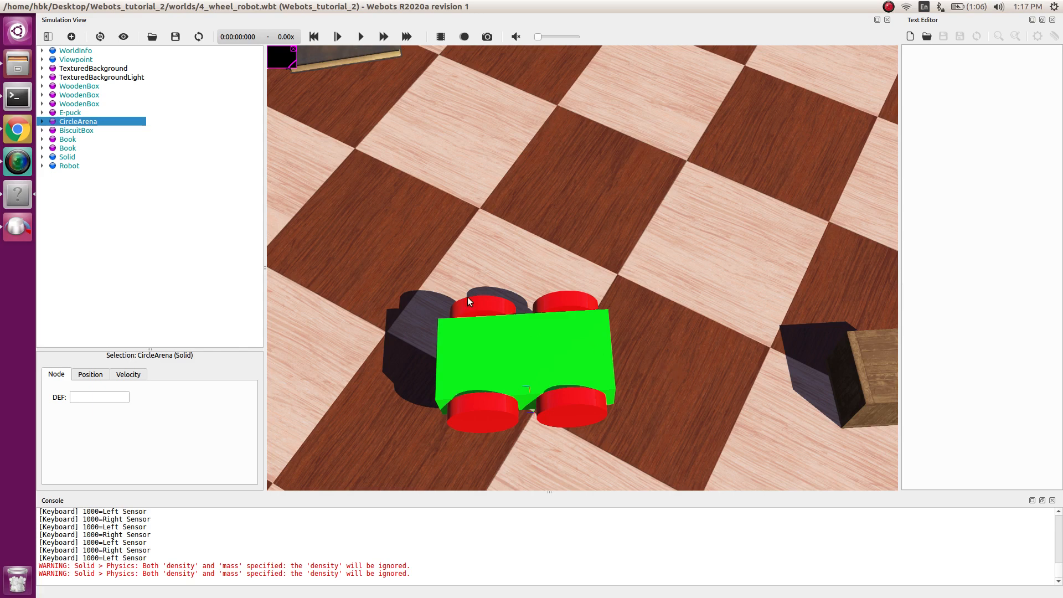
mouse_move(231, 223)
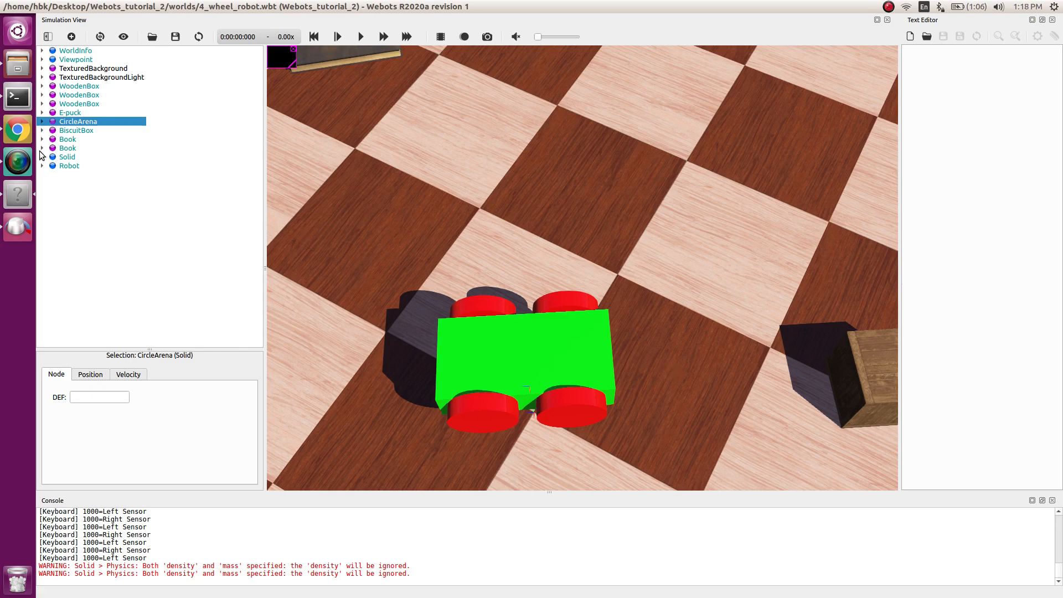
- Insert a DistanceSensor node after the last HingeJoint among the robot's children
left_click(42, 165)
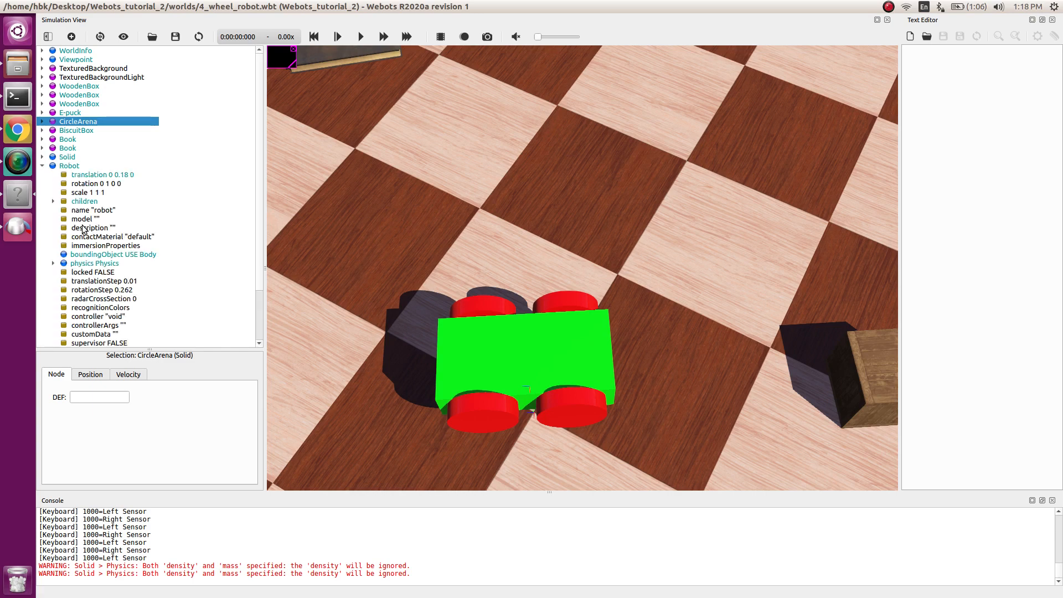
mouse_move(82, 242)
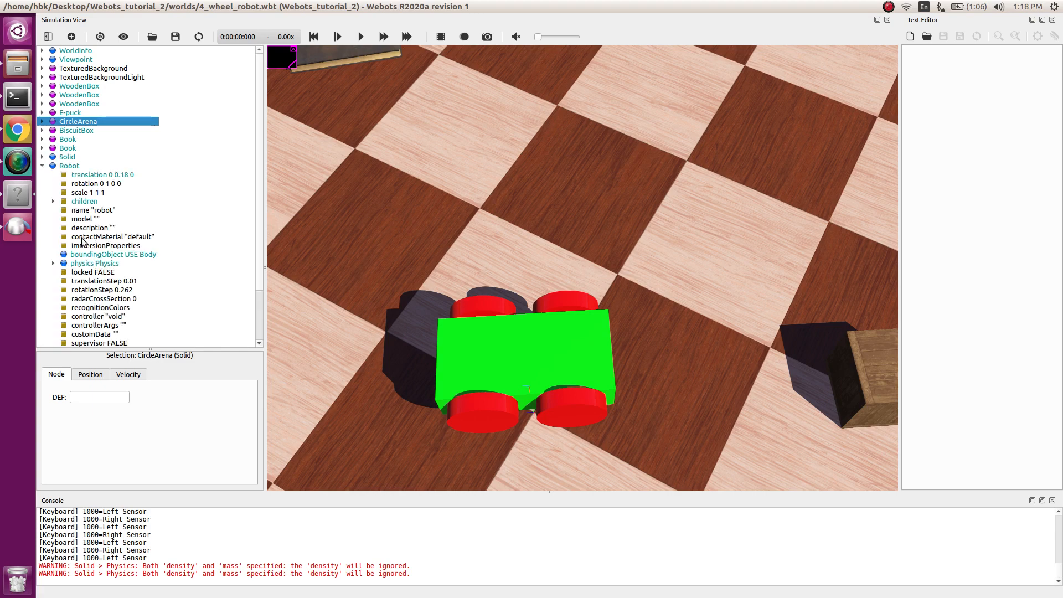
left_click(53, 201)
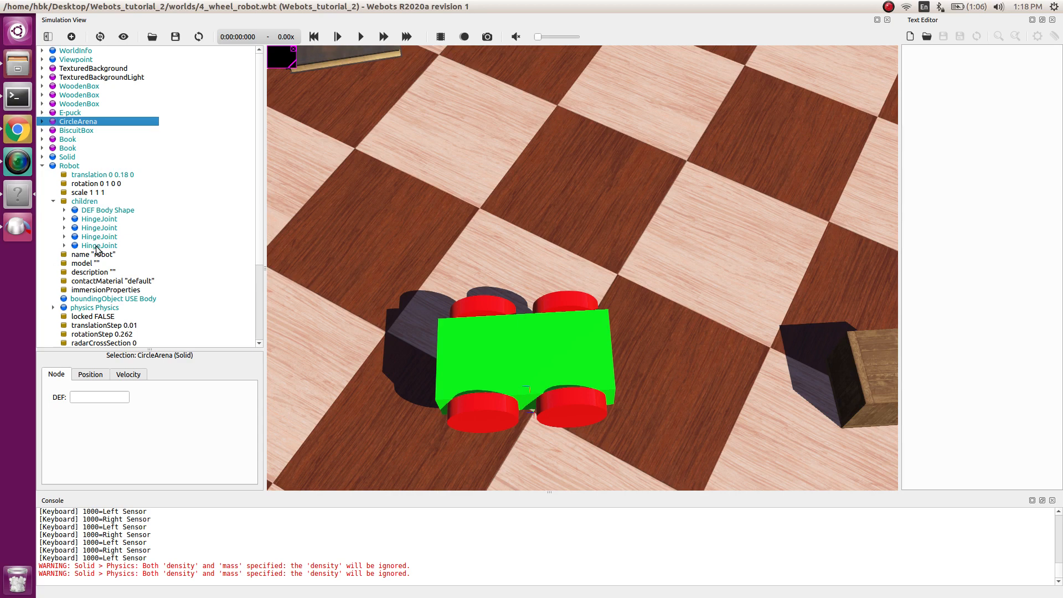
left_click(99, 244)
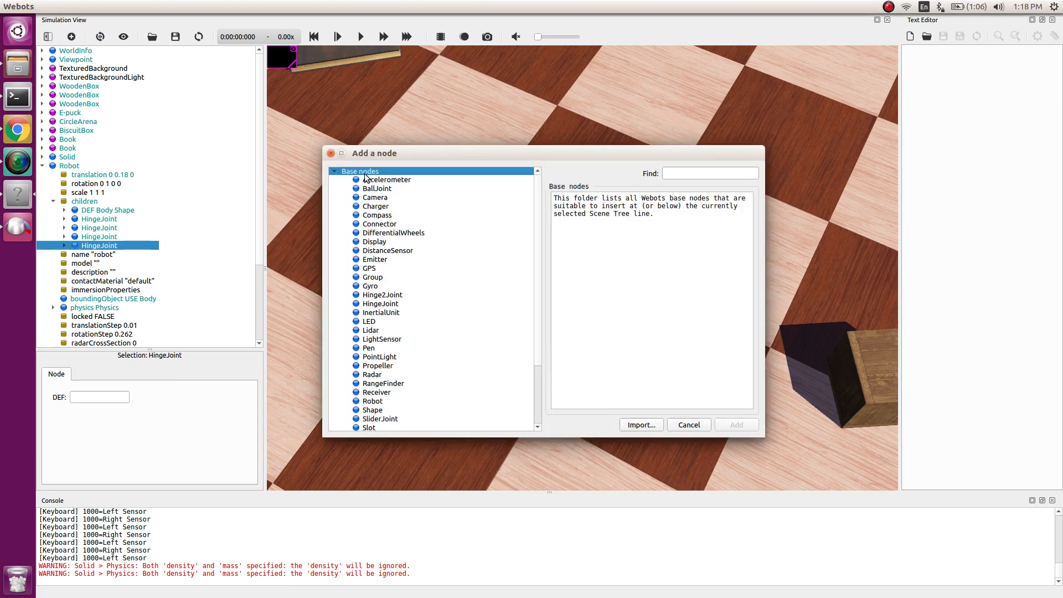
left_click(387, 250)
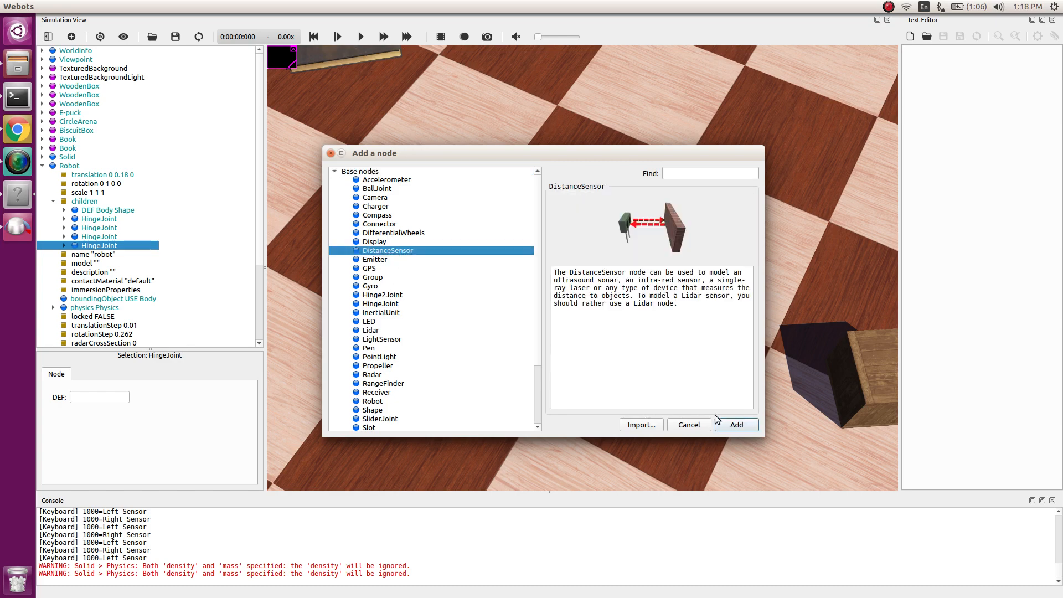
left_click(736, 424)
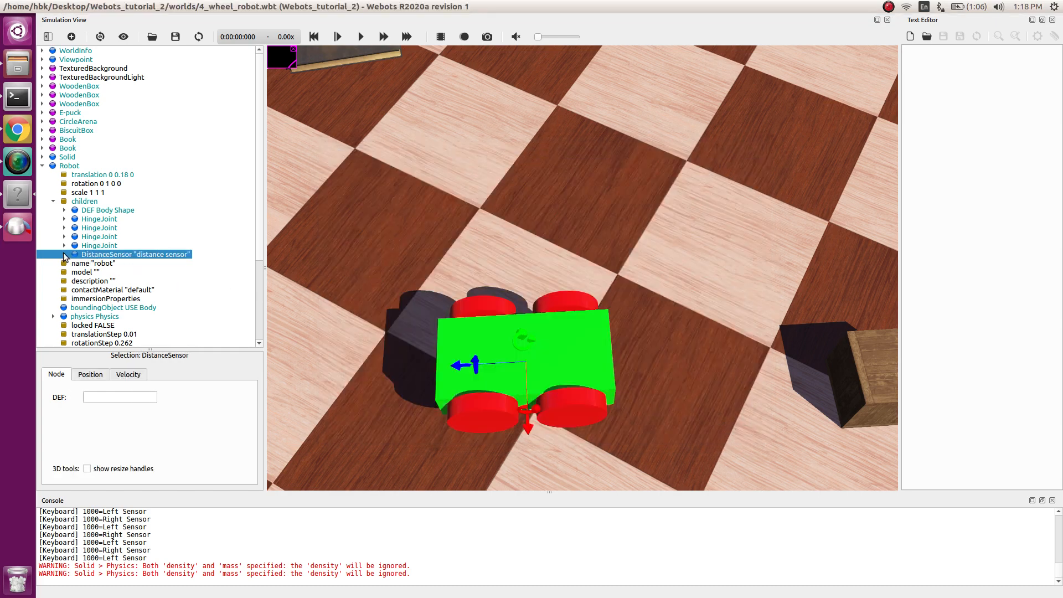
left_click(65, 254)
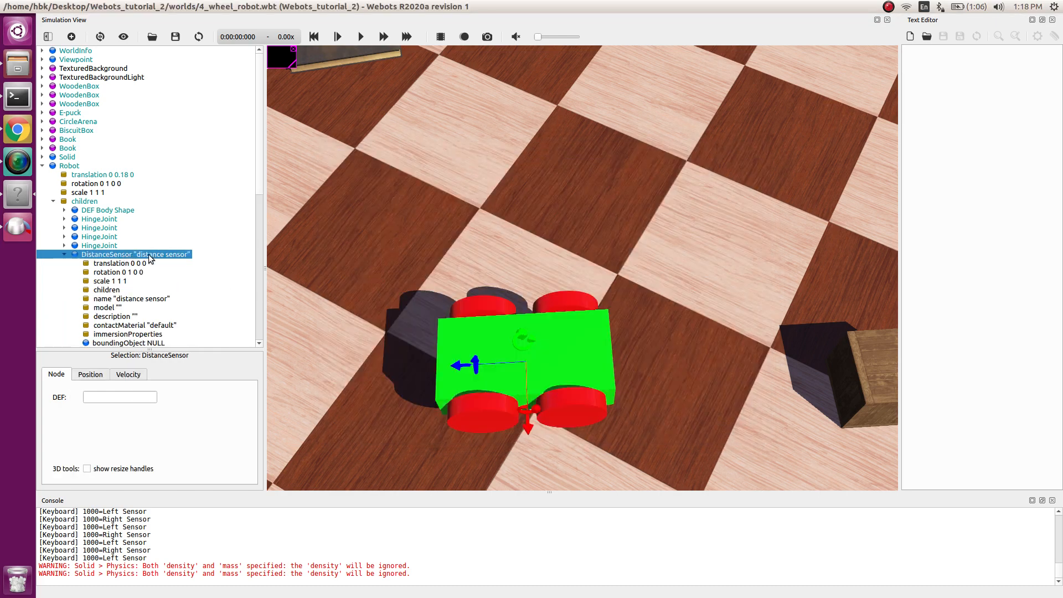
left_click(106, 237)
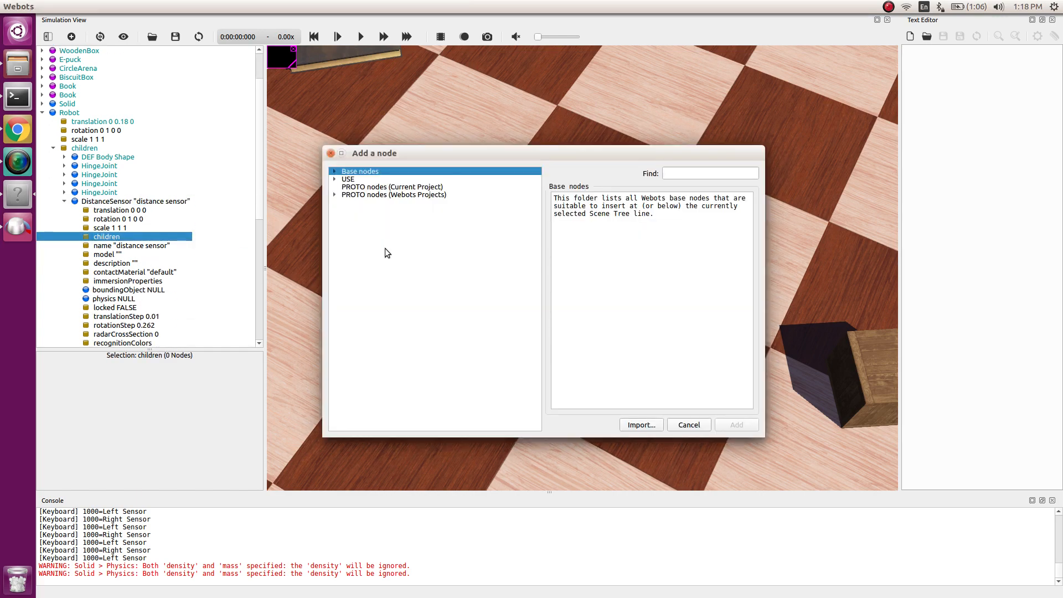
- Add a Shape with Box geometry and a PBRAppearance inside the distance sensor
left_click(361, 171)
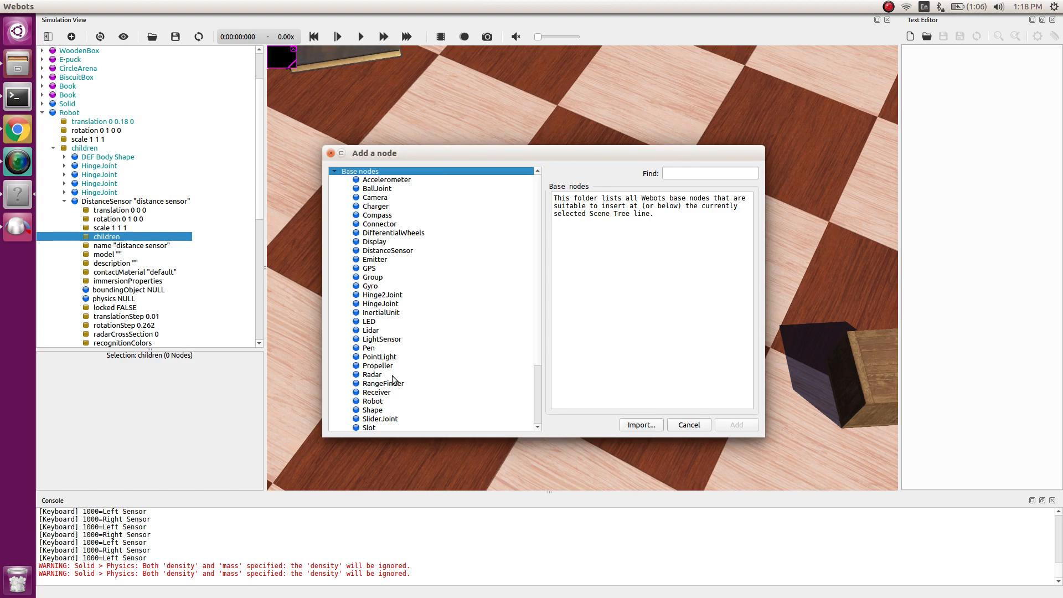
left_click(687, 424)
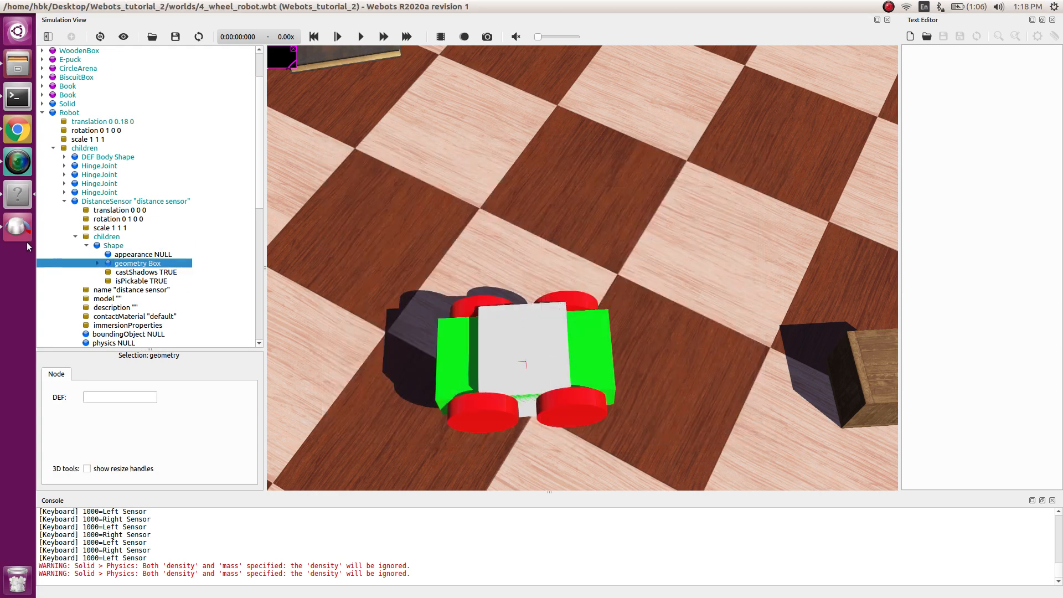
left_click(141, 253)
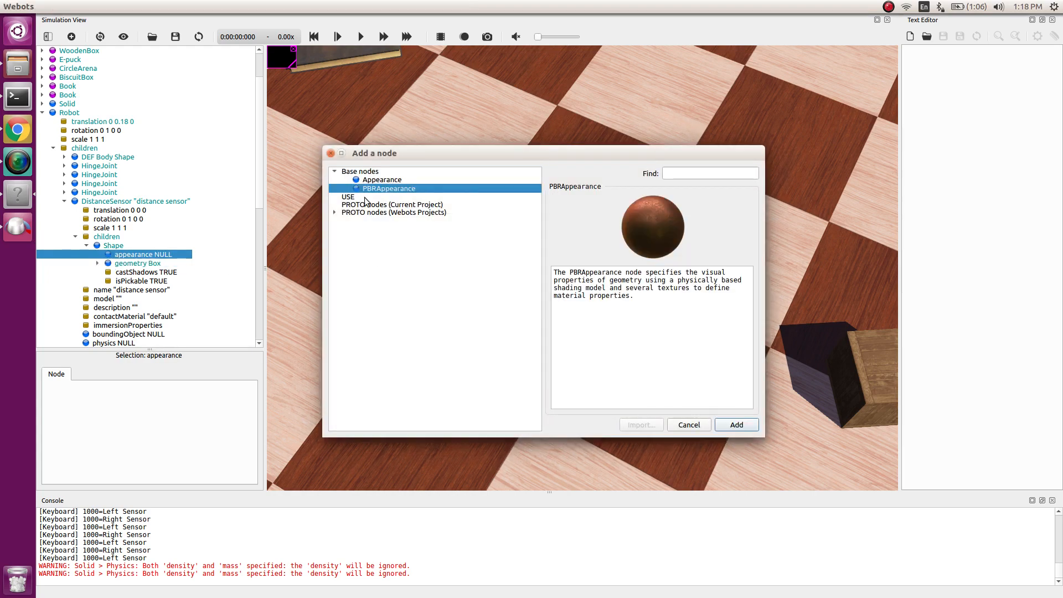
left_click(735, 424)
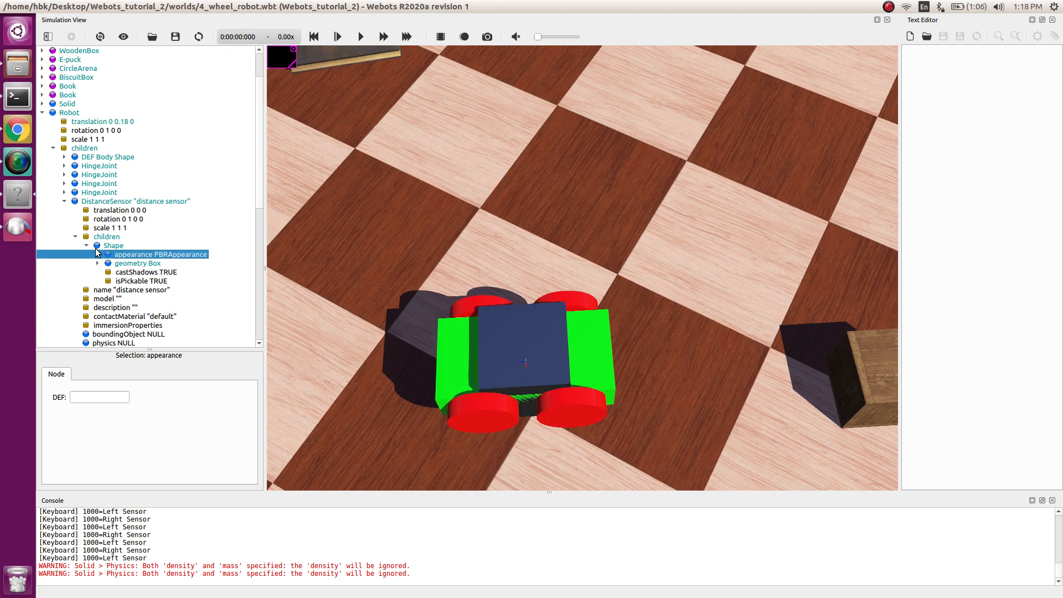
left_click(98, 254)
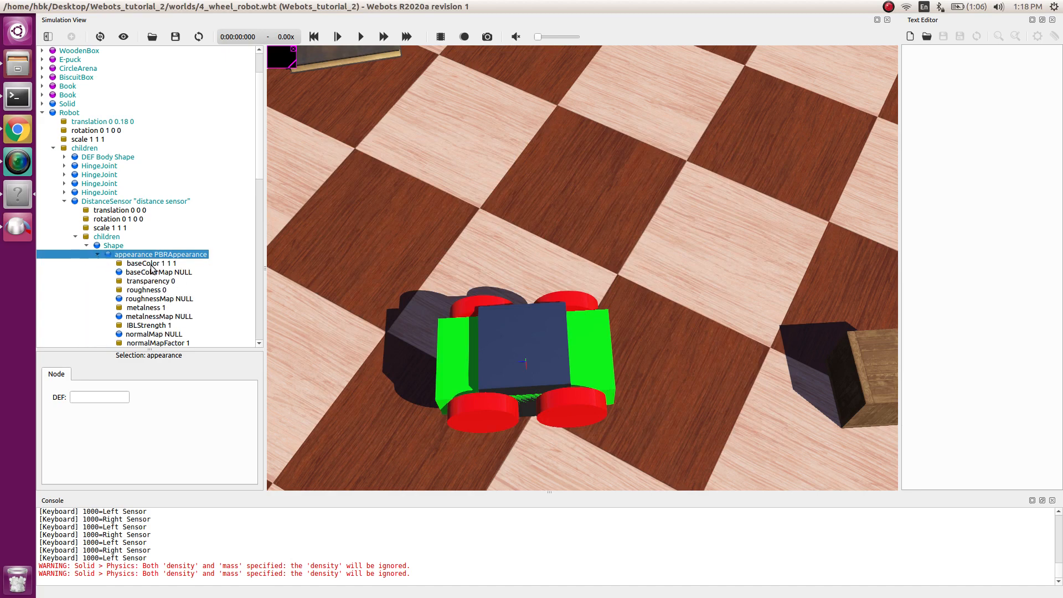
left_click(150, 263)
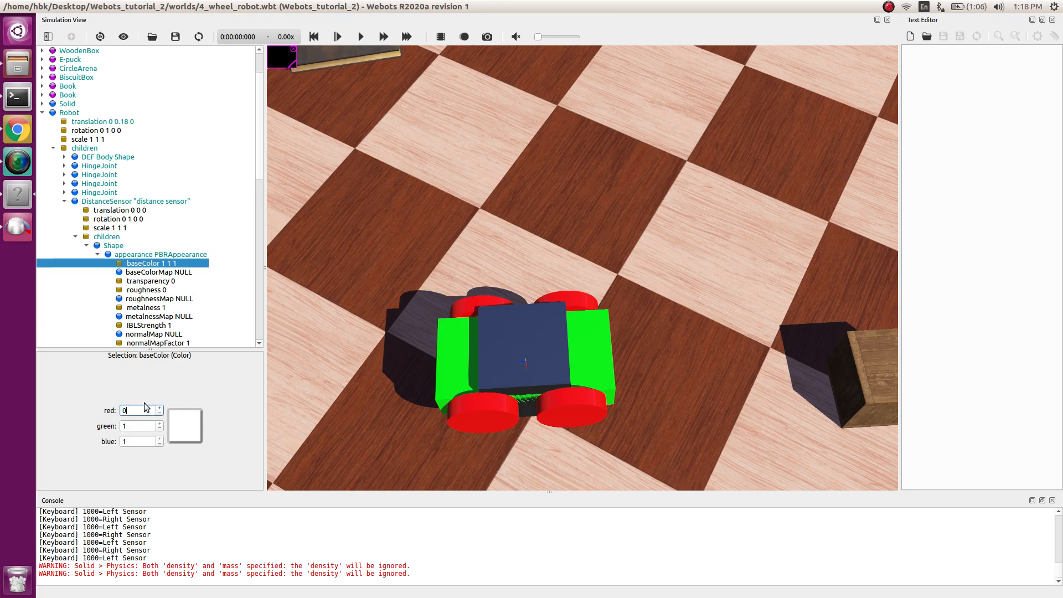
- Set the sensor box's base colour red to 0 for cyan, and metalness to 0
type("0")
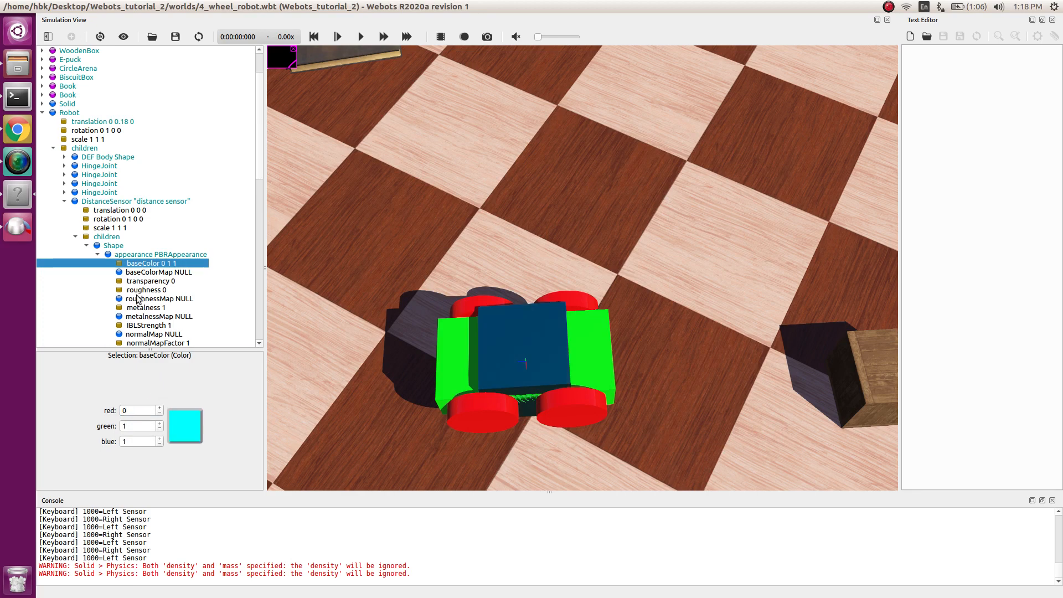
left_click(147, 308)
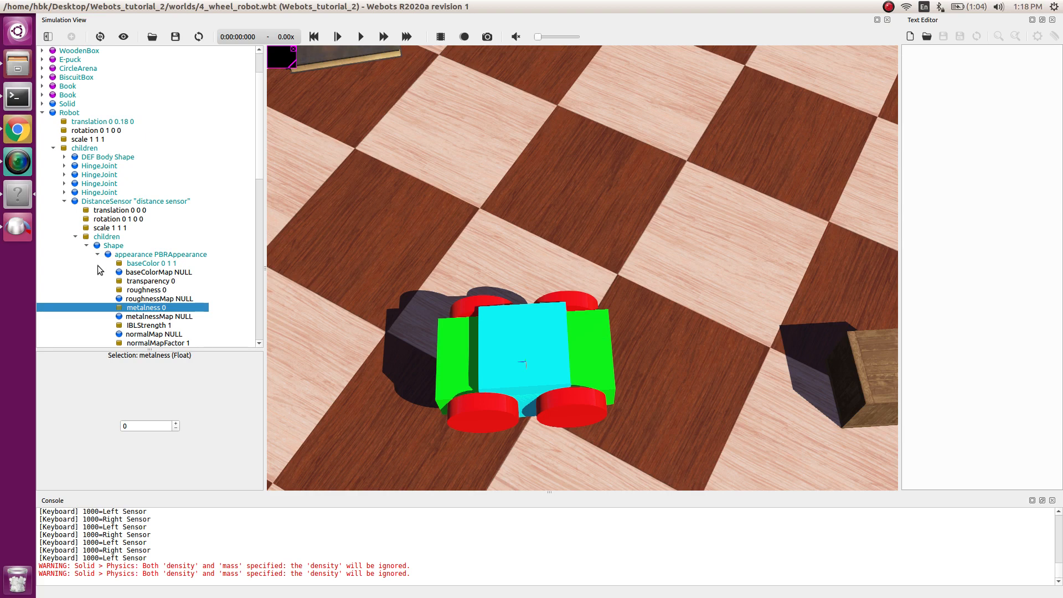
left_click(97, 254)
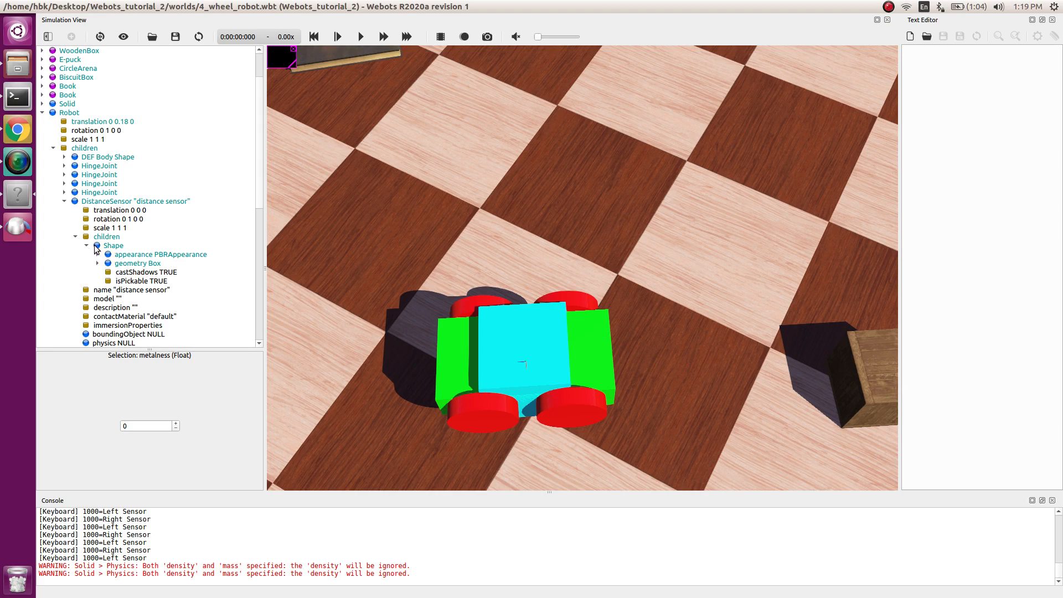
left_click(96, 245)
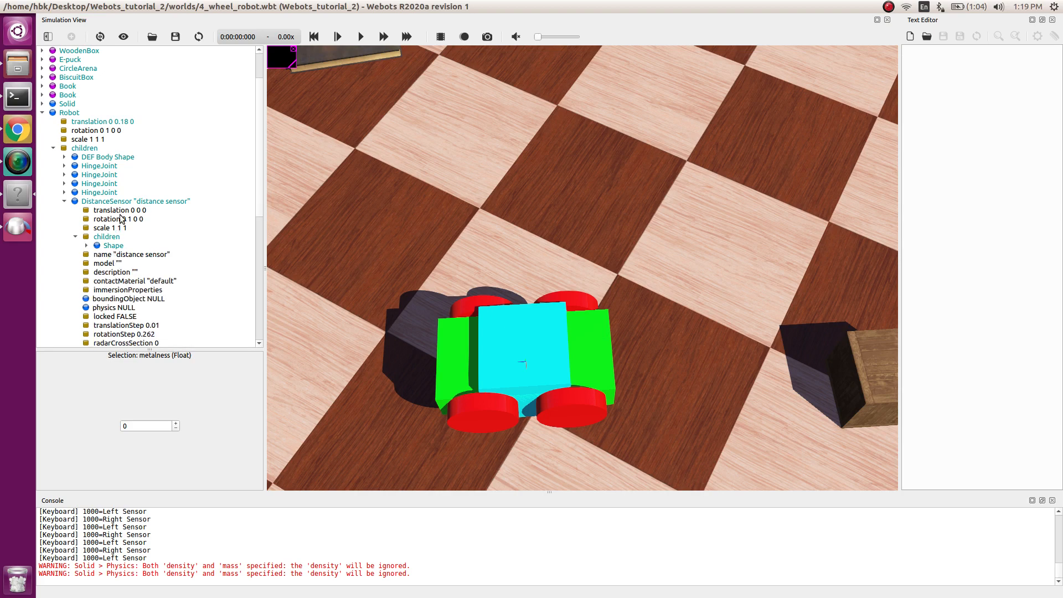
left_click(120, 209)
type("0.02")
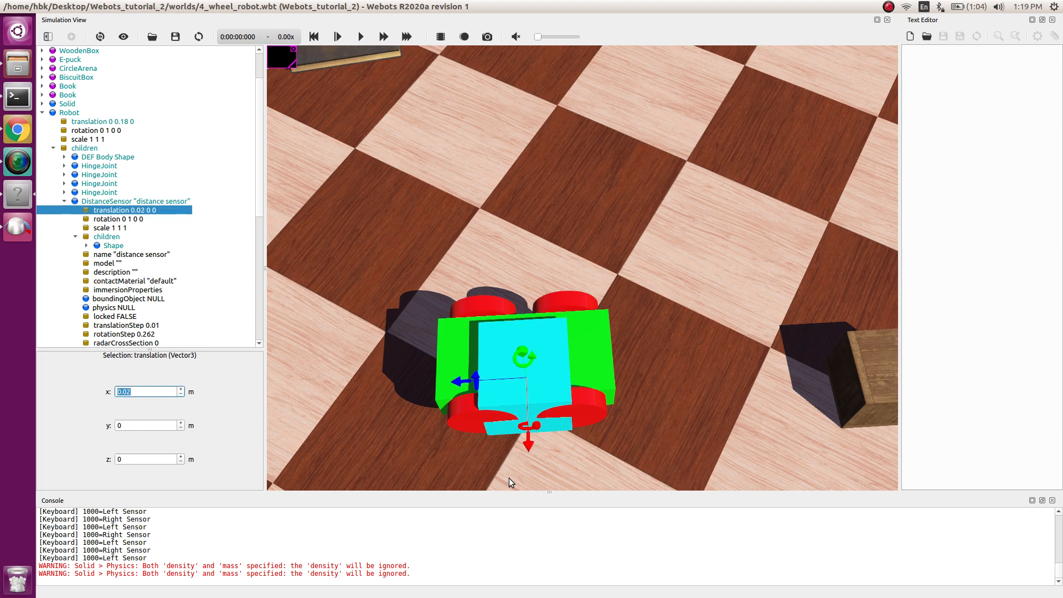
- Set the distance sensor's translation to 0.02 0 0.1
left_click(145, 459)
type(".1")
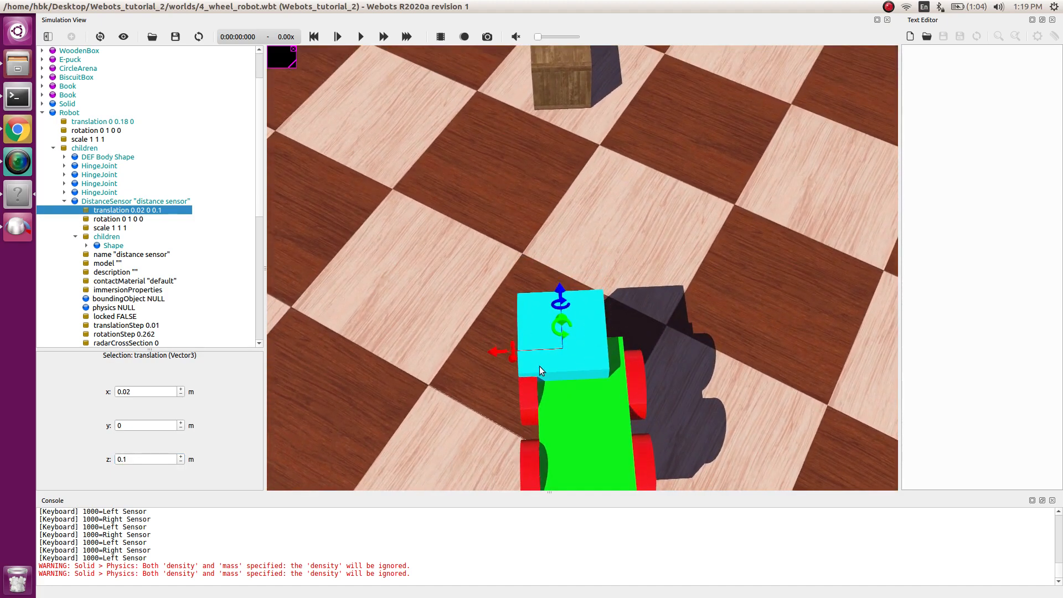
mouse_move(565, 339)
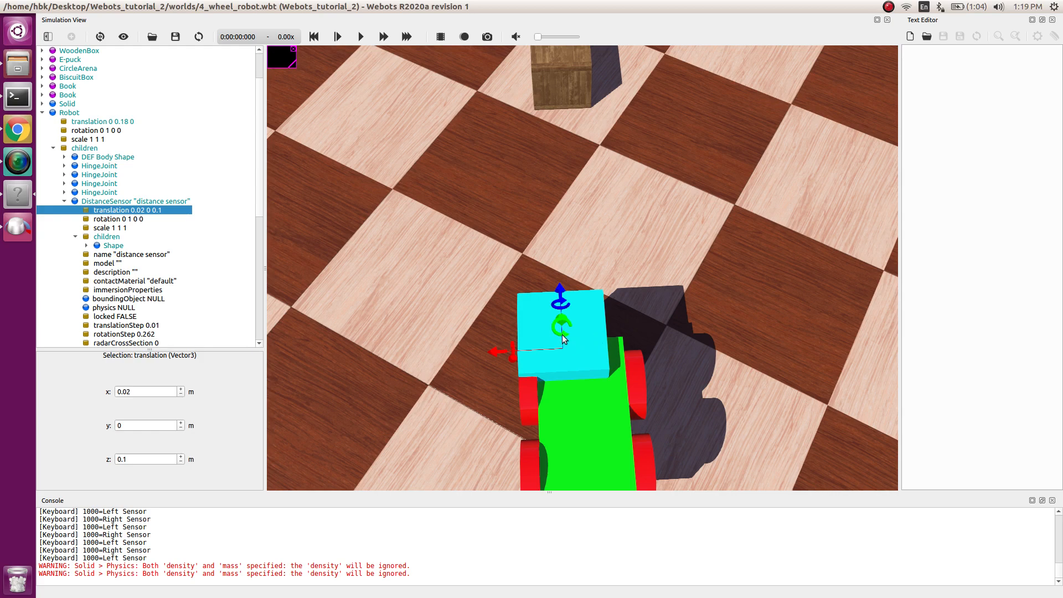
mouse_move(562, 349)
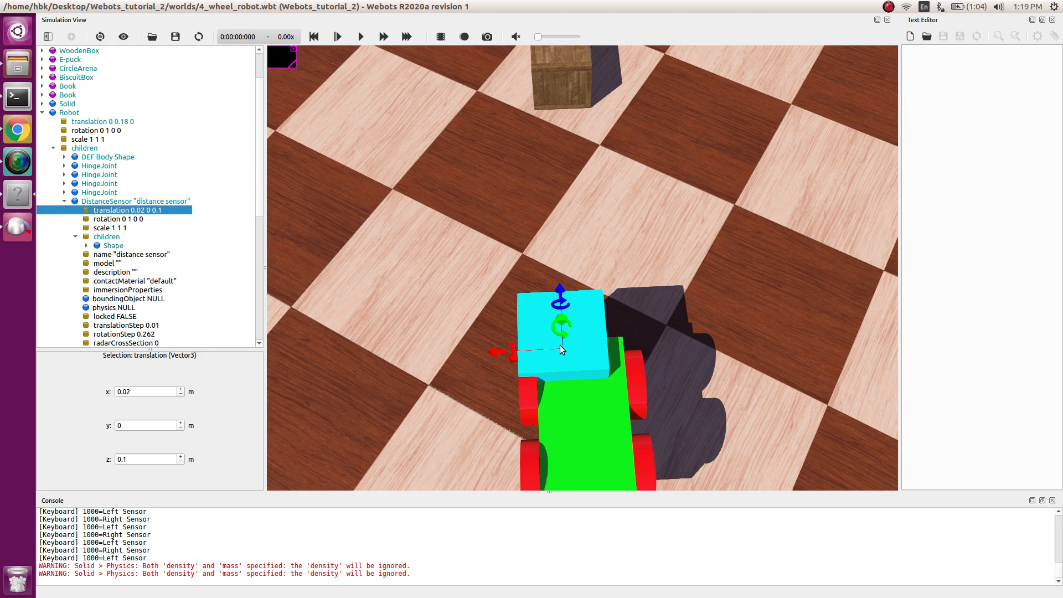
mouse_move(17, 129)
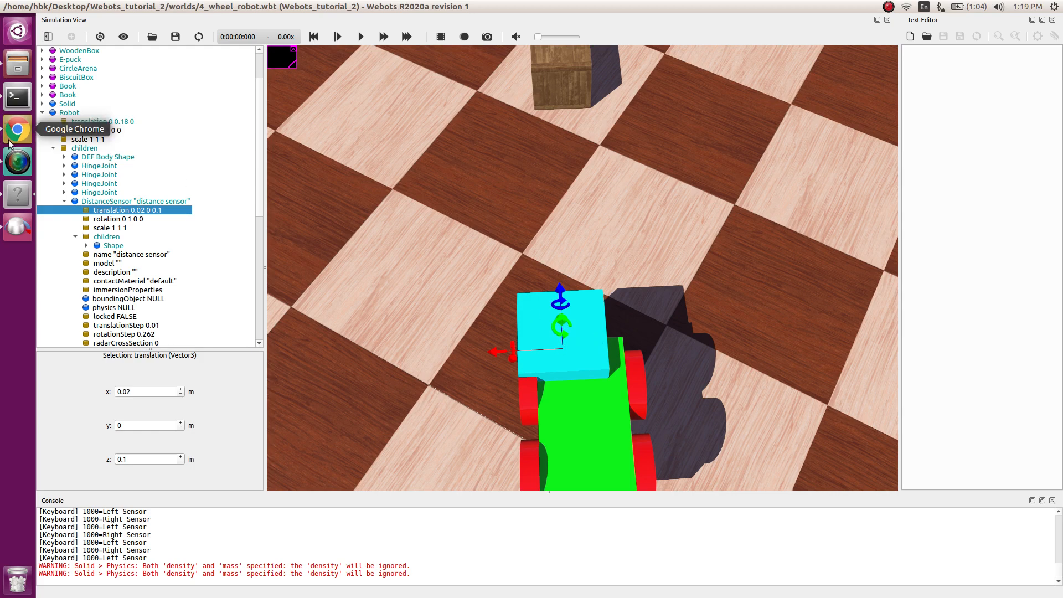
mouse_move(145, 220)
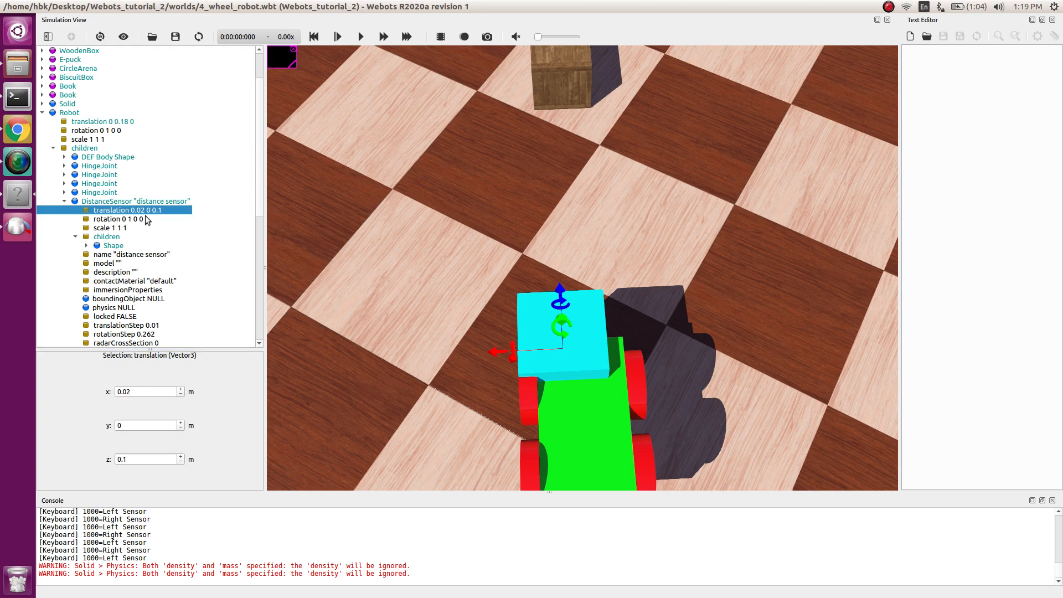
- Set the distance sensor's rotation to axis 0 1 0 with angle -1.27
left_click(119, 218)
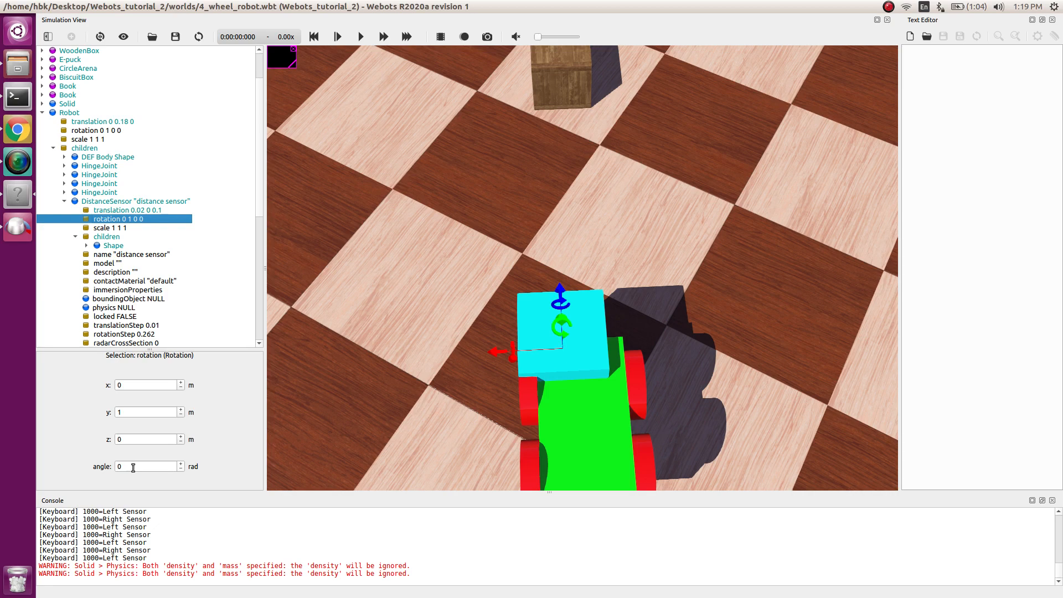
mouse_move(395, 436)
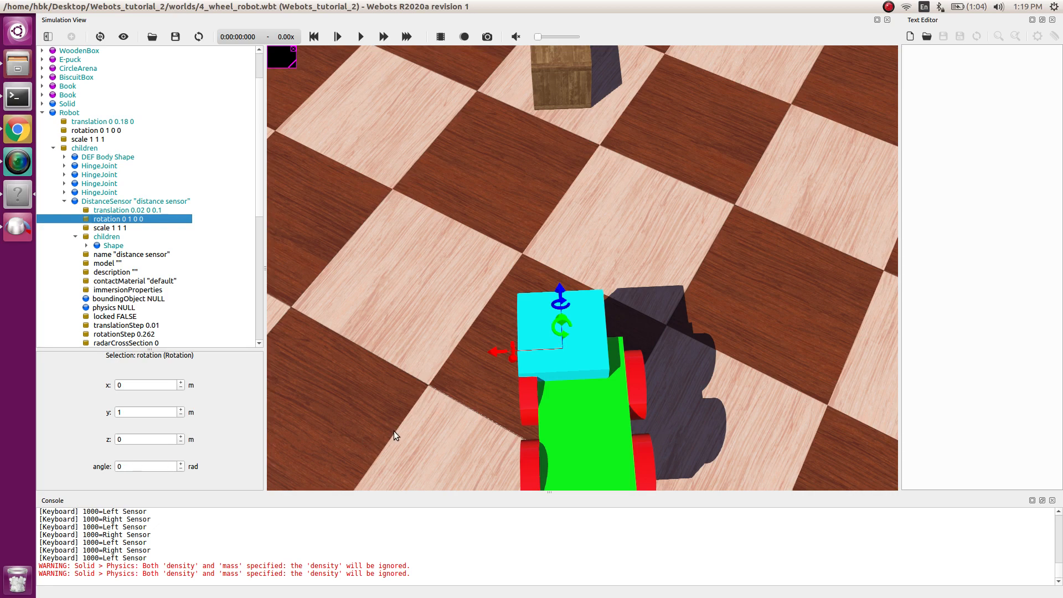
mouse_move(446, 465)
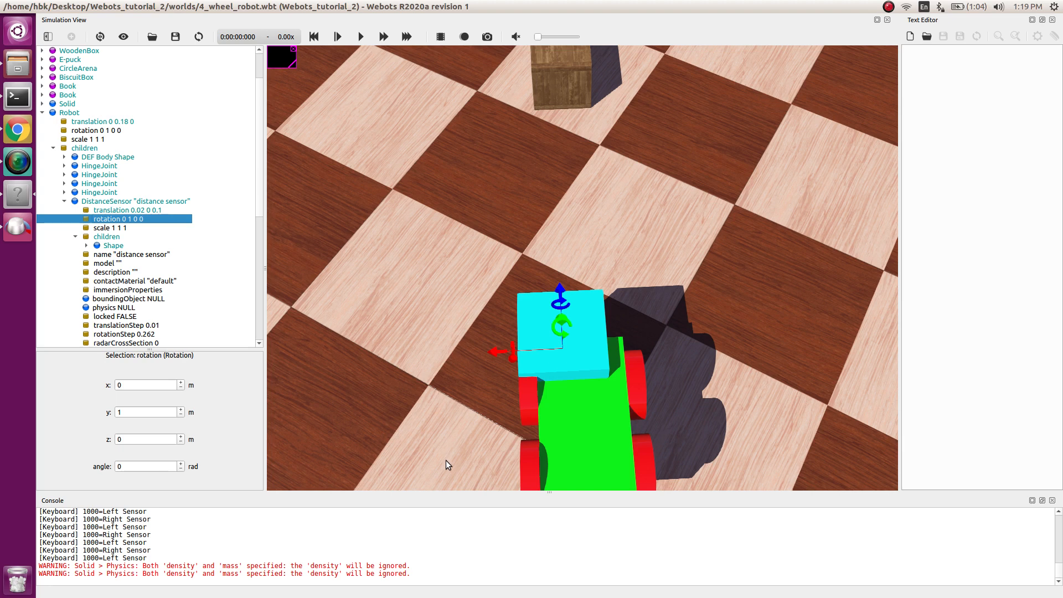
mouse_move(662, 408)
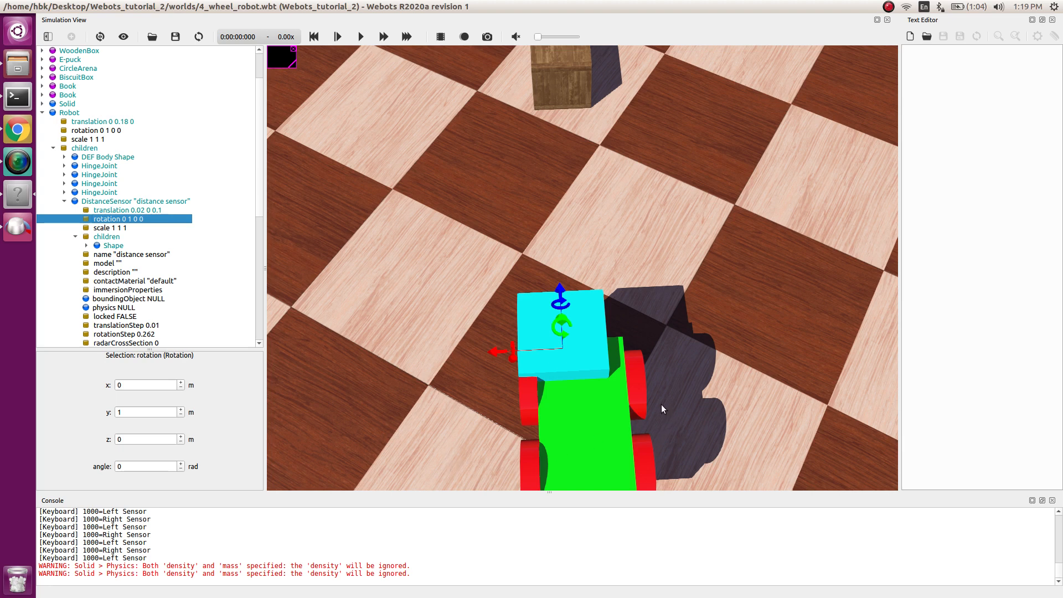
mouse_move(495, 357)
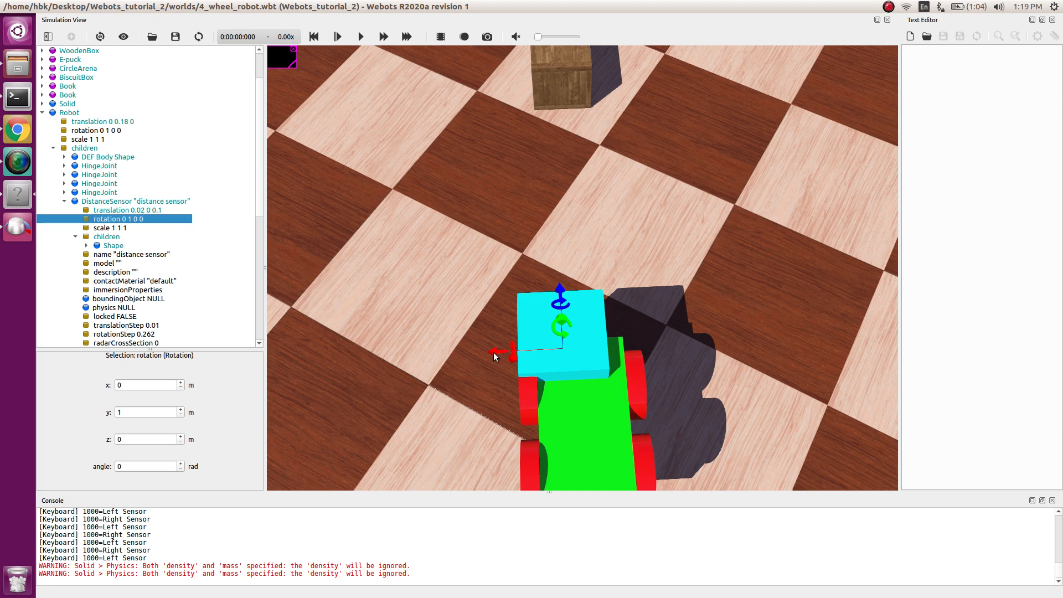
mouse_move(503, 360)
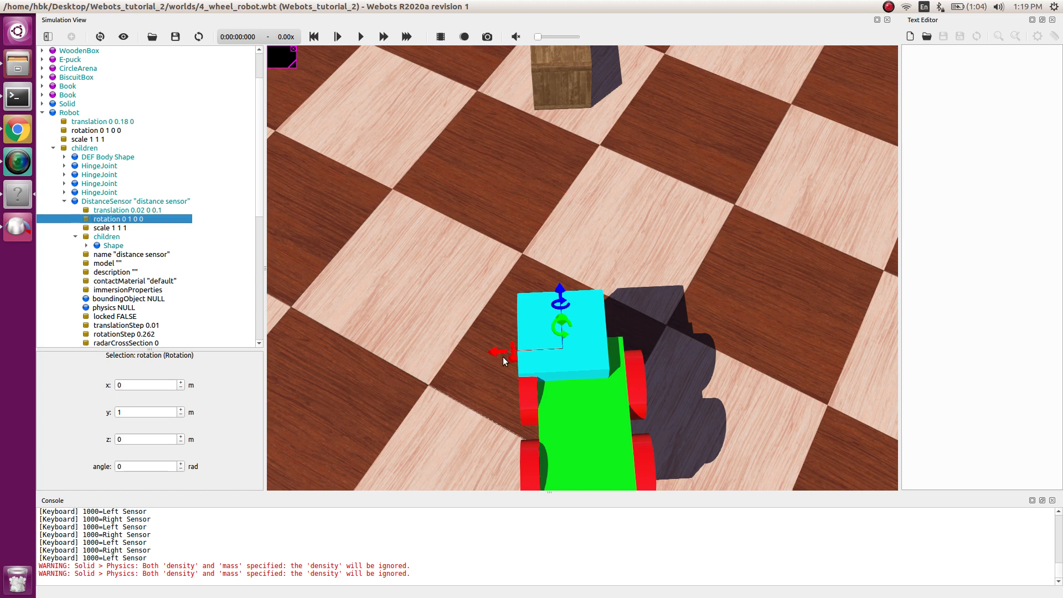
mouse_move(492, 353)
type("-1.57")
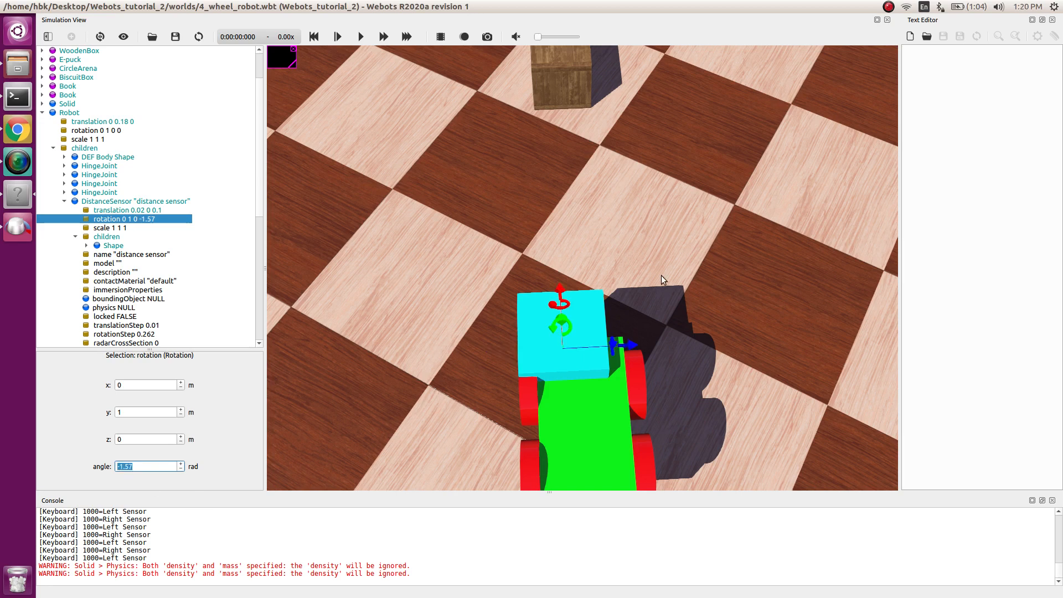
mouse_move(573, 274)
type("-1.27")
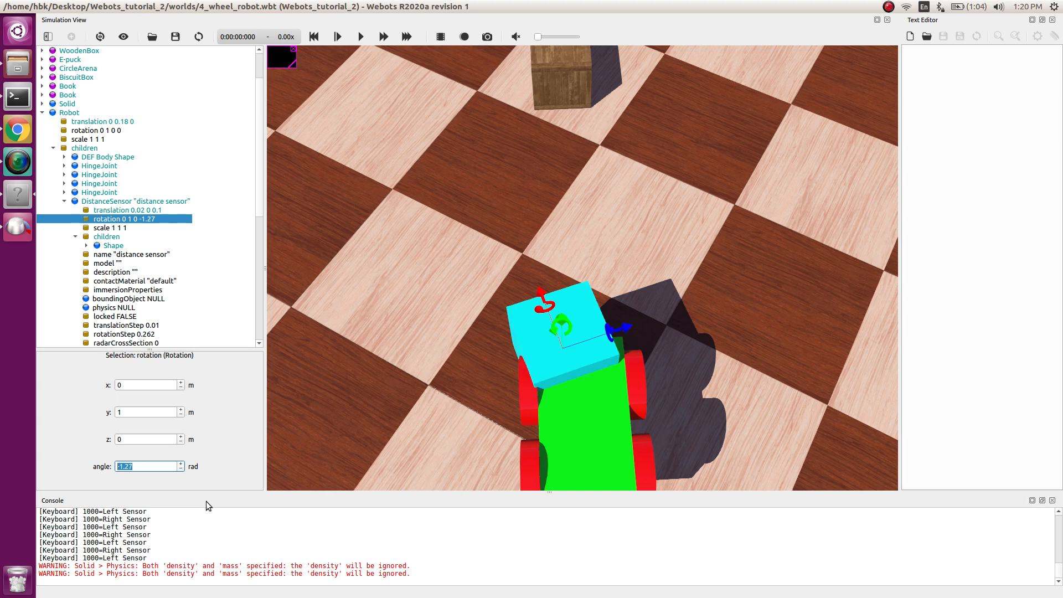
mouse_move(208, 510)
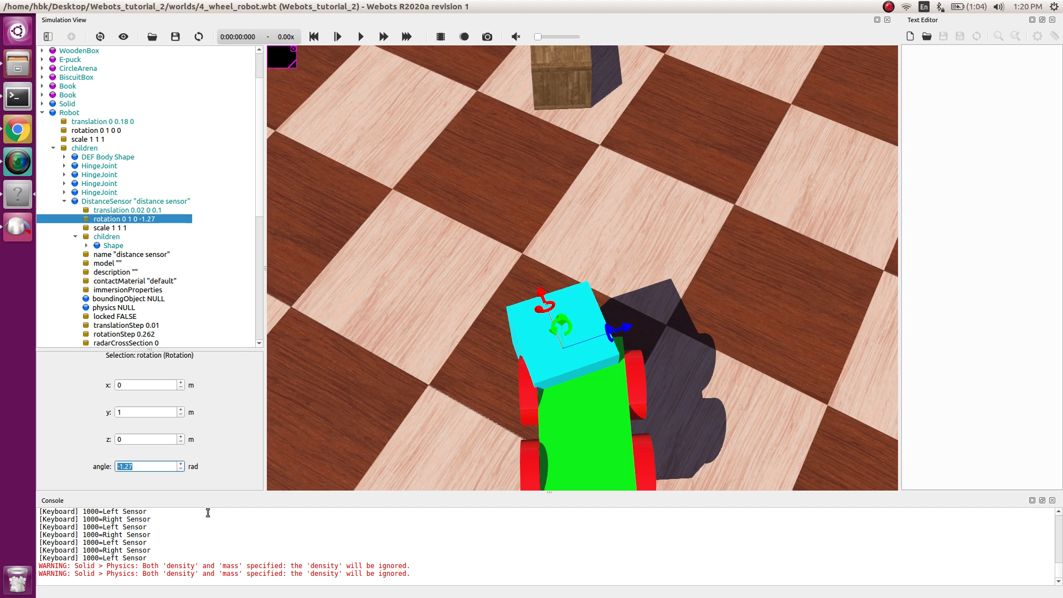
mouse_move(124, 362)
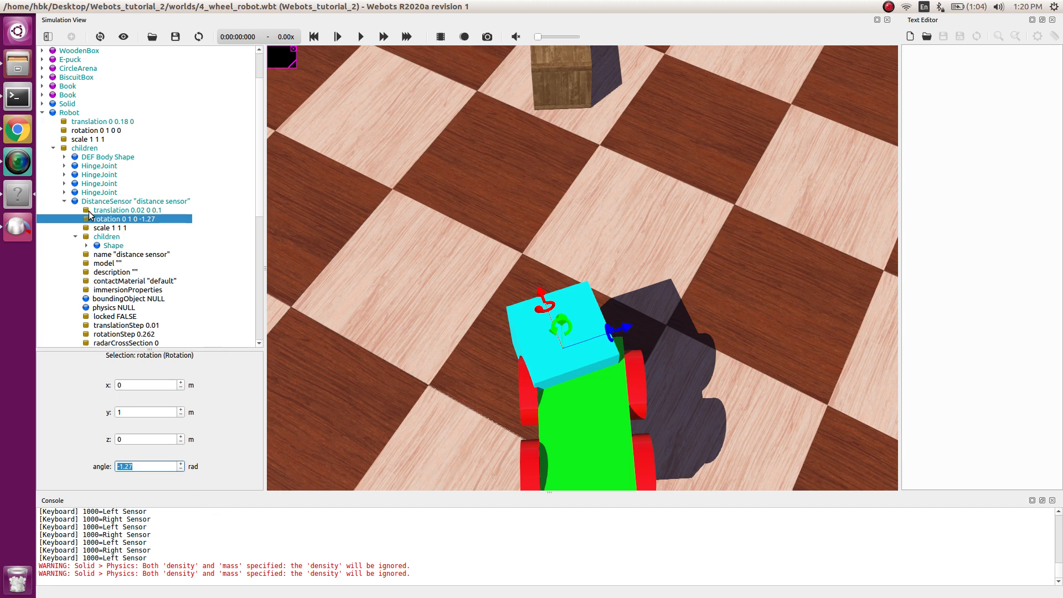
- Change the sensor's Box geometry size to 0.01 0.01 0.01
left_click(97, 245)
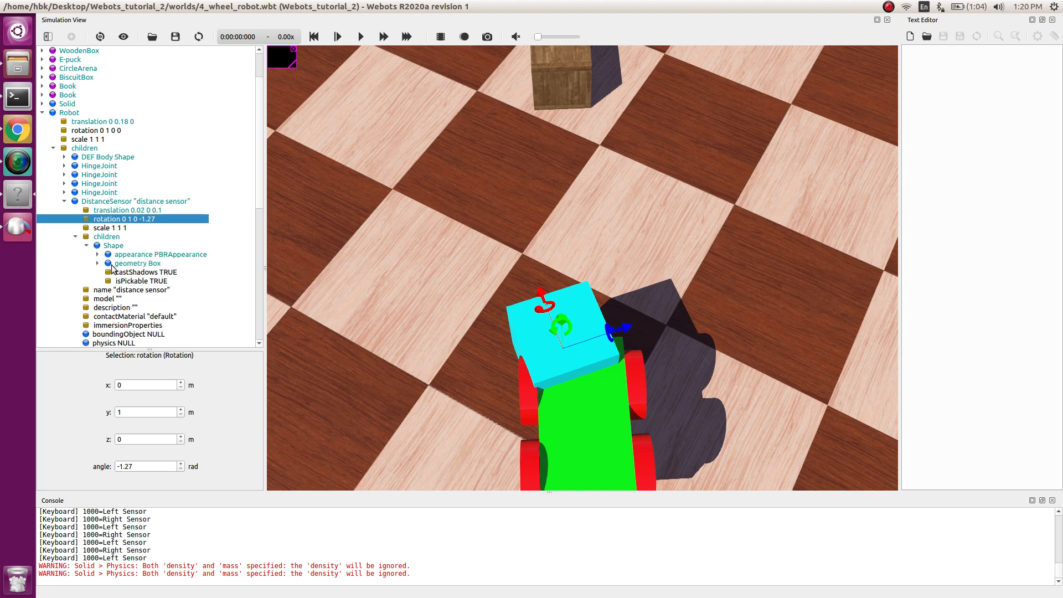
left_click(138, 263)
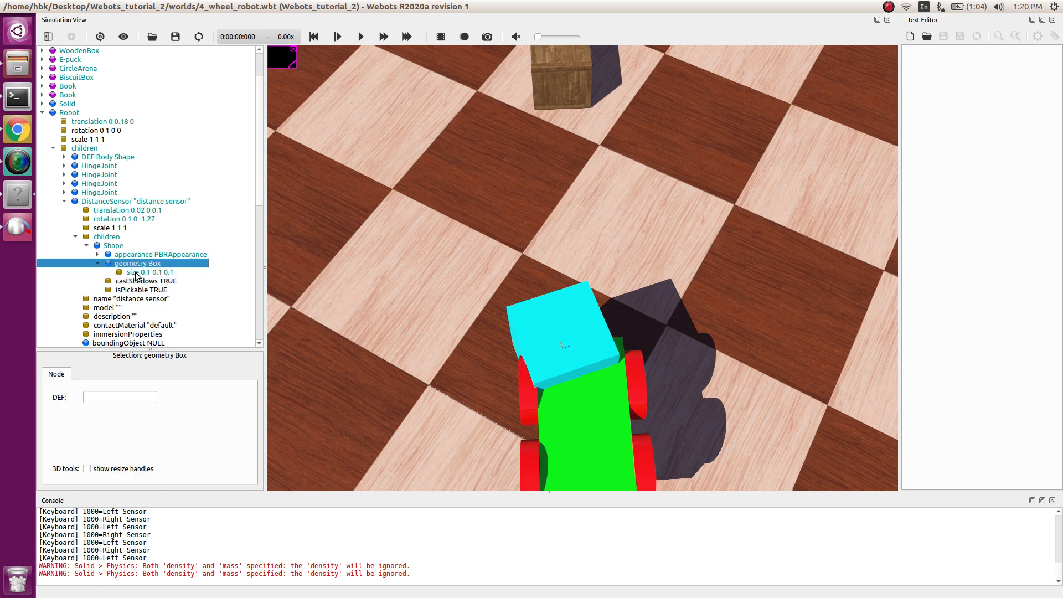
left_click(147, 271)
type("0.")
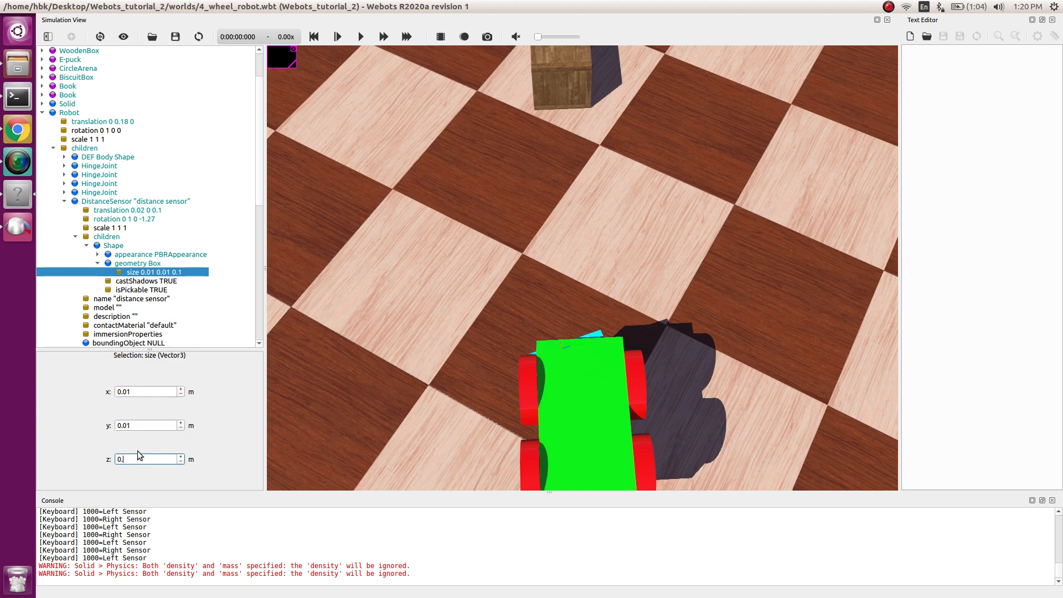
left_click(77, 67)
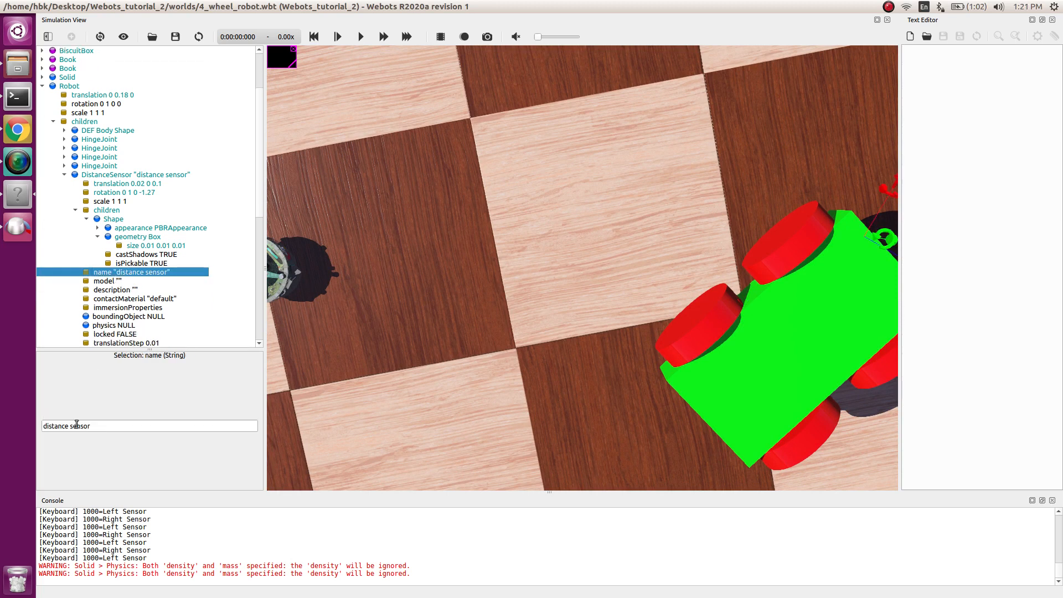
- Name the sensor ds_left, DEF its shape 'sensor', USE it as boundingObject, add Physics
type("ds_l")
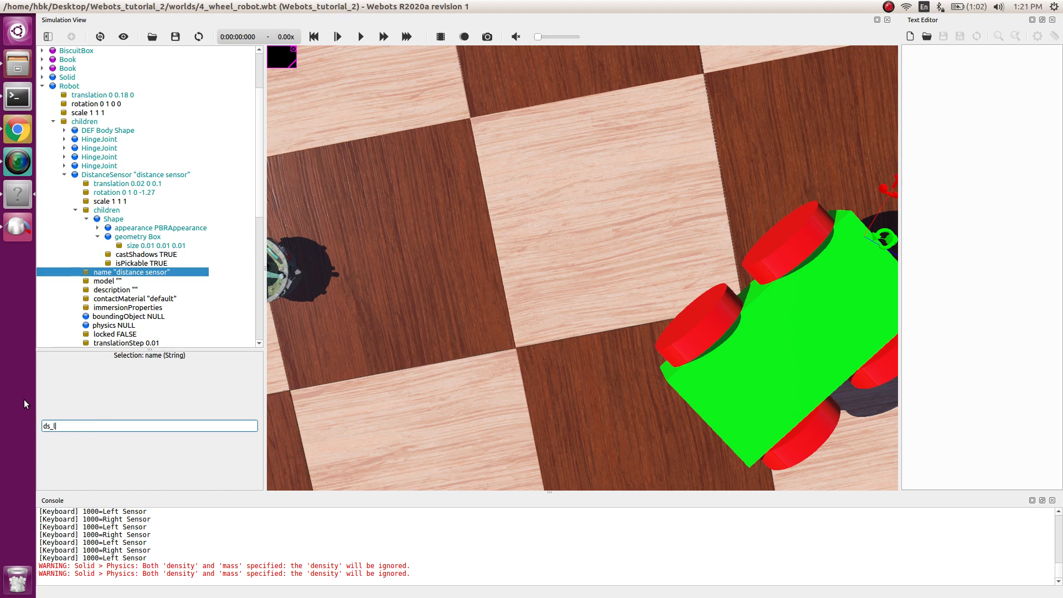
type("eft")
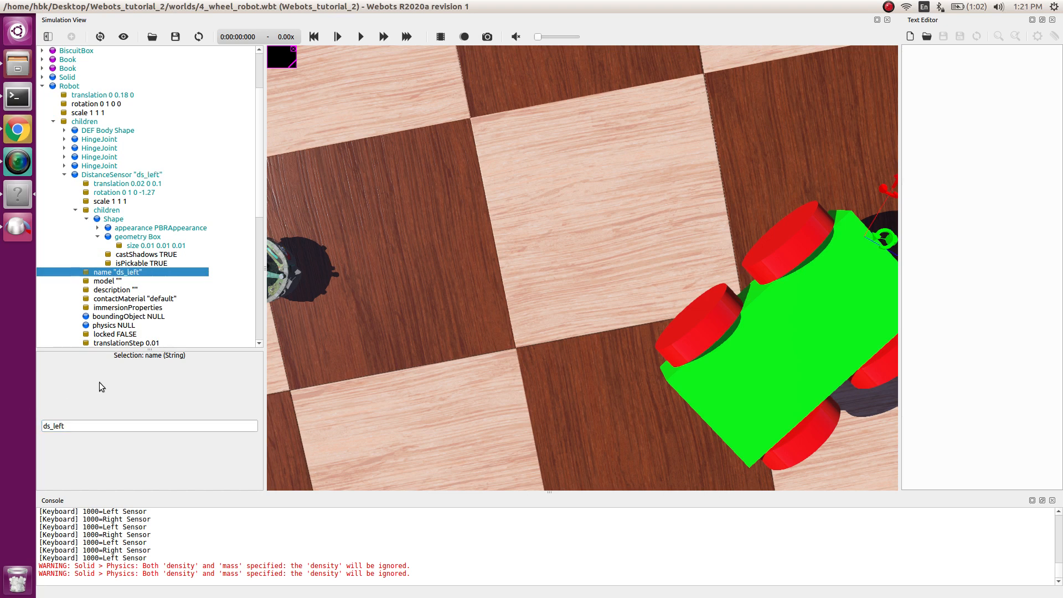
mouse_move(90, 242)
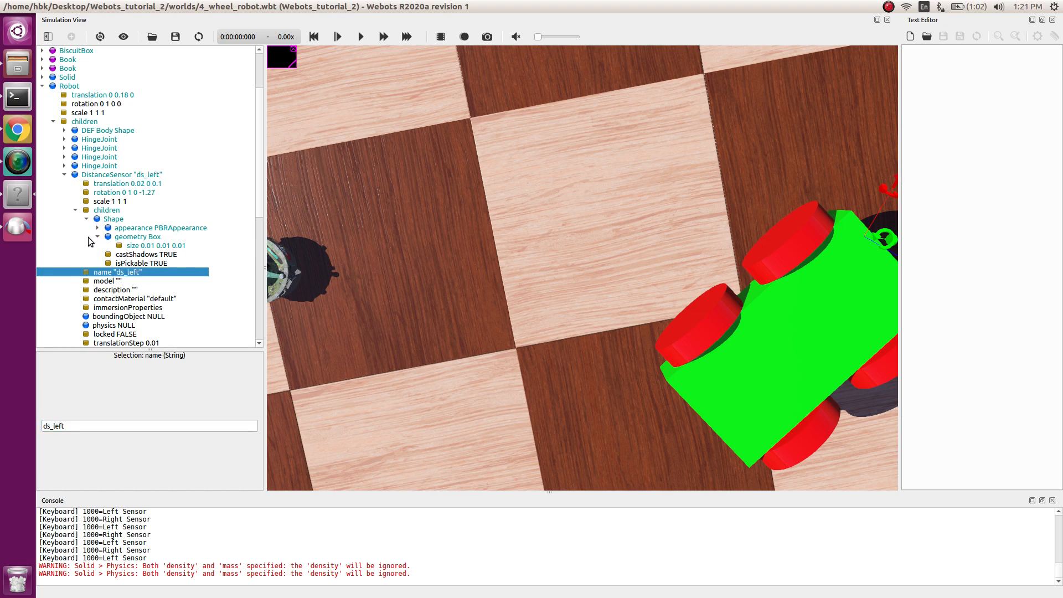
left_click(113, 218)
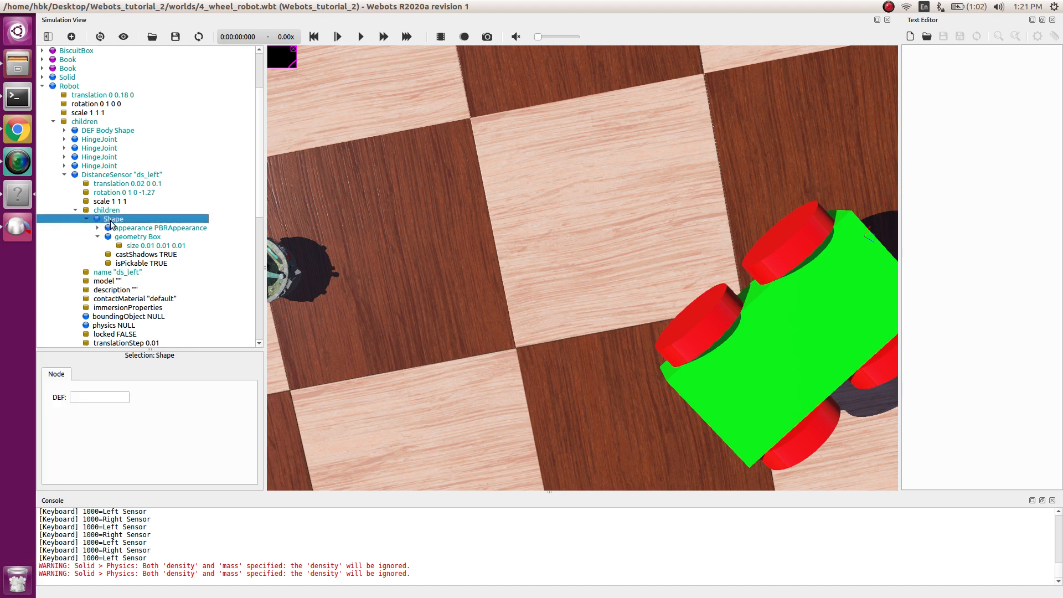
left_click(99, 396)
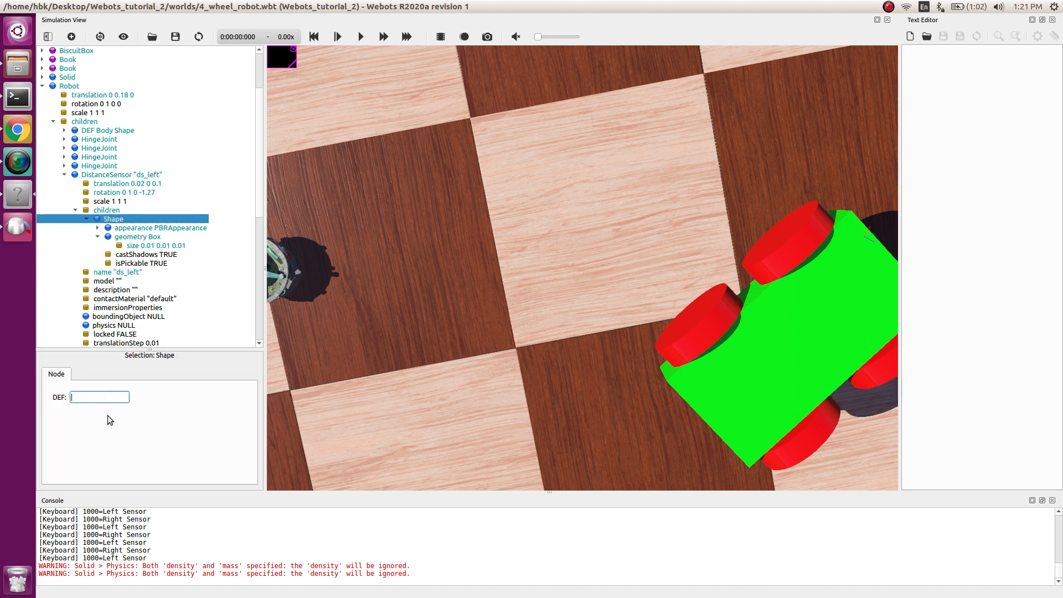
type("se")
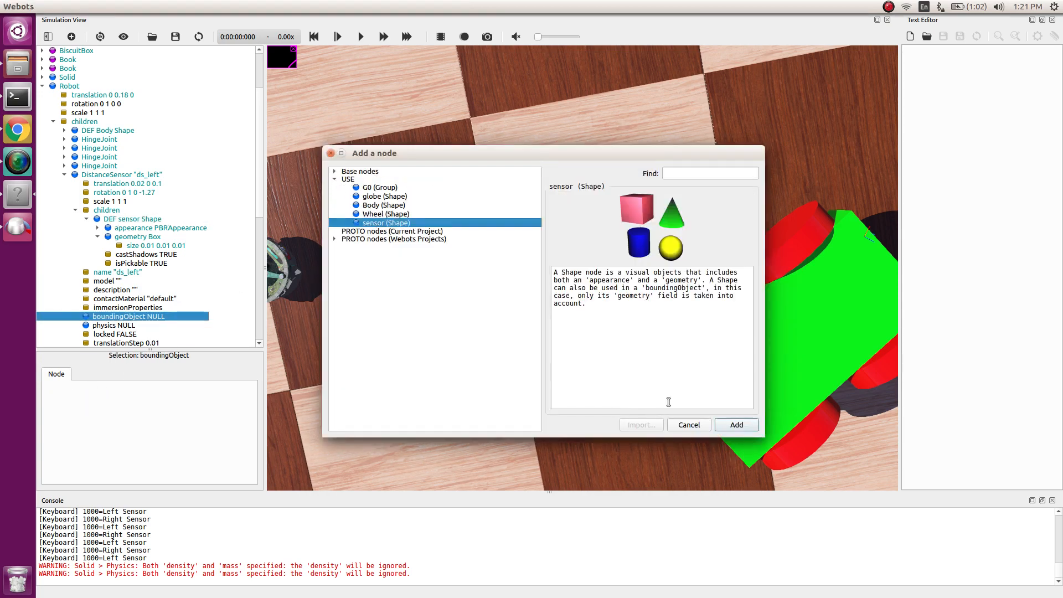
left_click(736, 425)
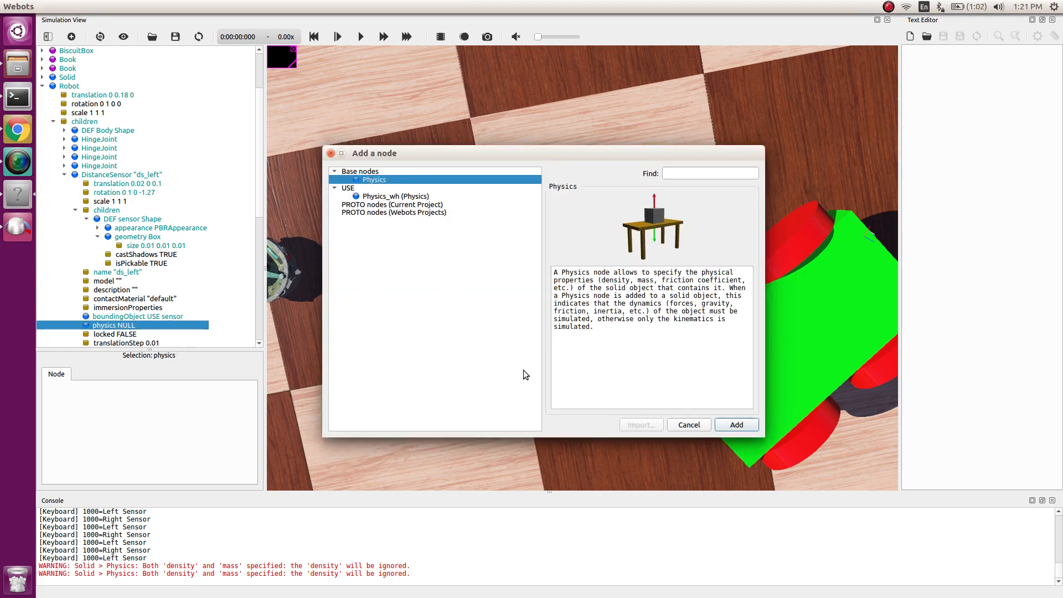
left_click(736, 425)
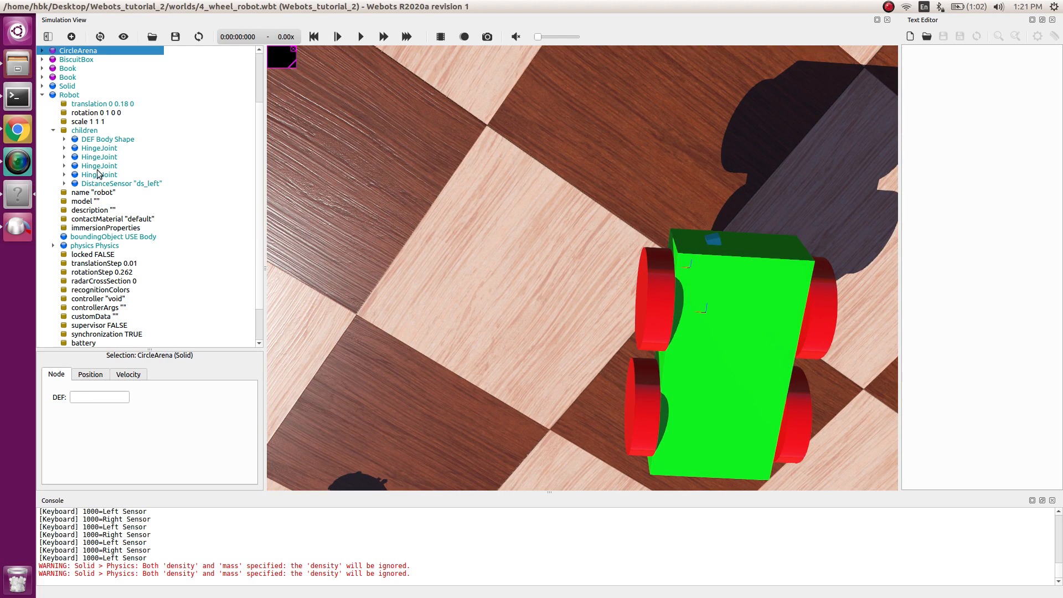
- Duplicate ds_left and rename the copy from ds_left(1) to ds_right
left_click(121, 183)
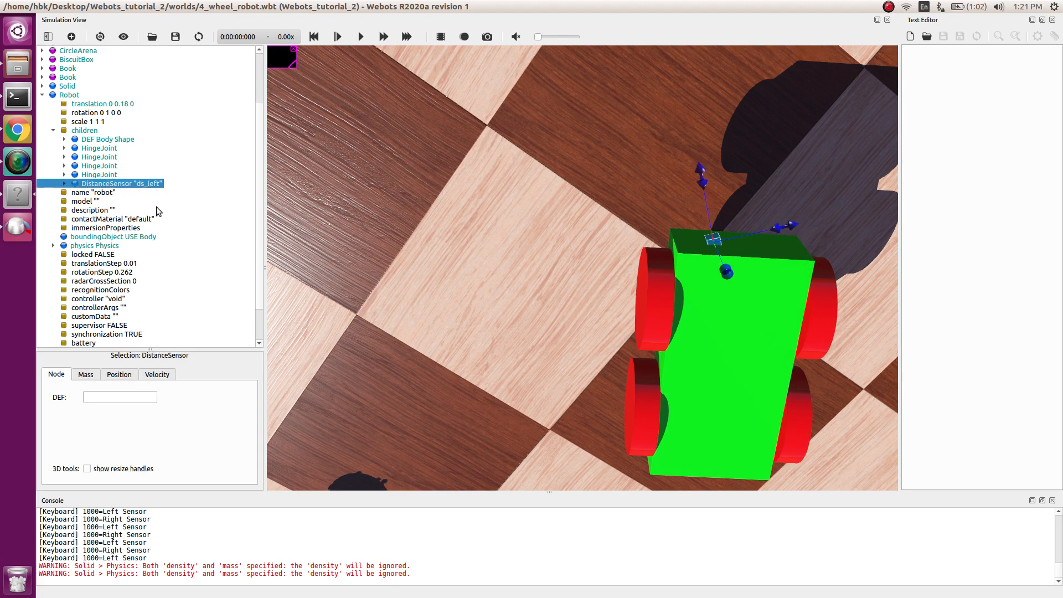
left_click(125, 192)
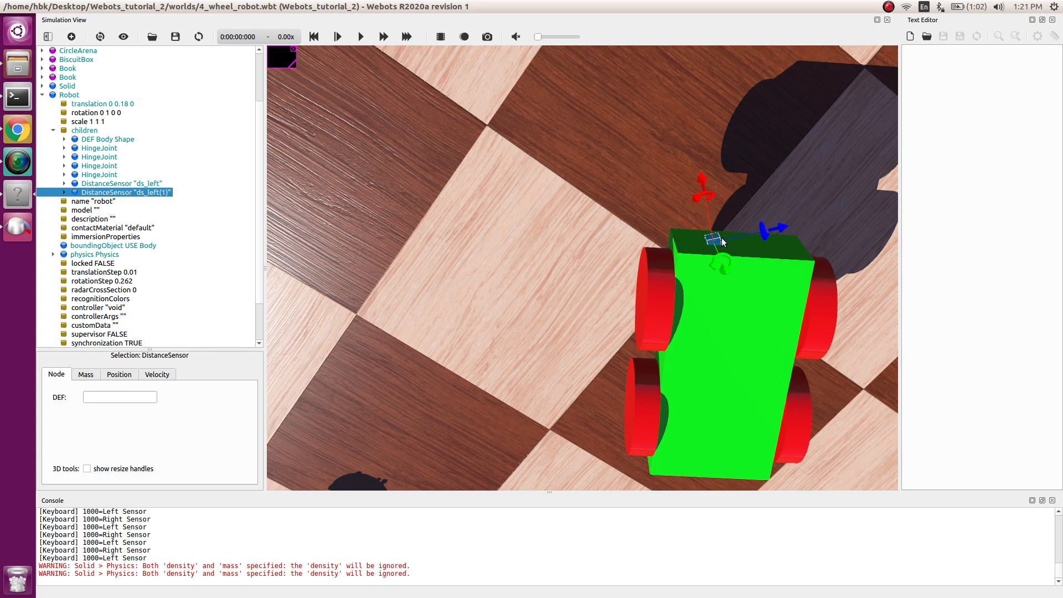
left_click(63, 192)
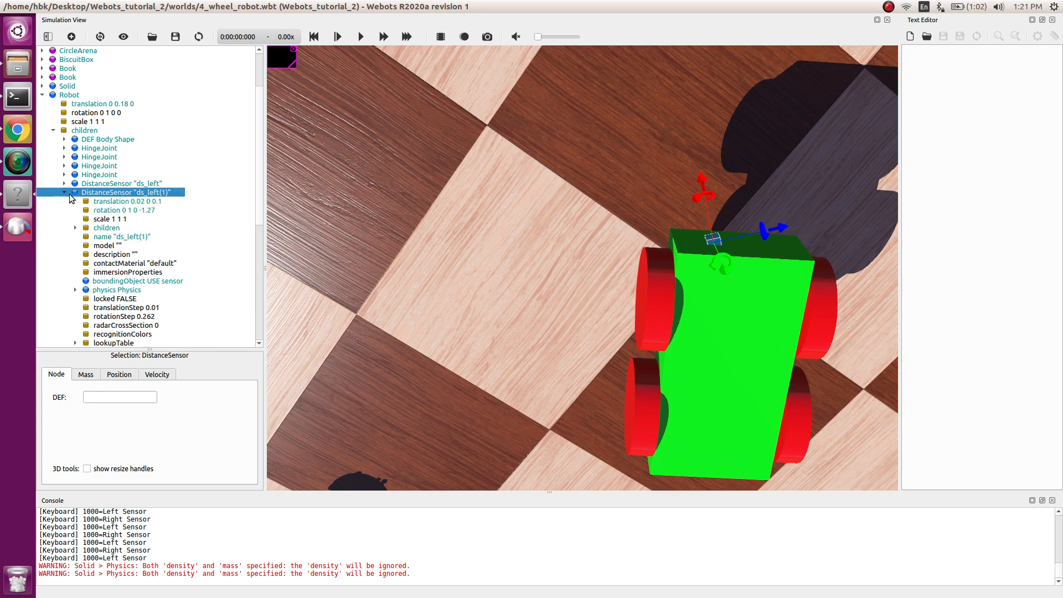
left_click(122, 236)
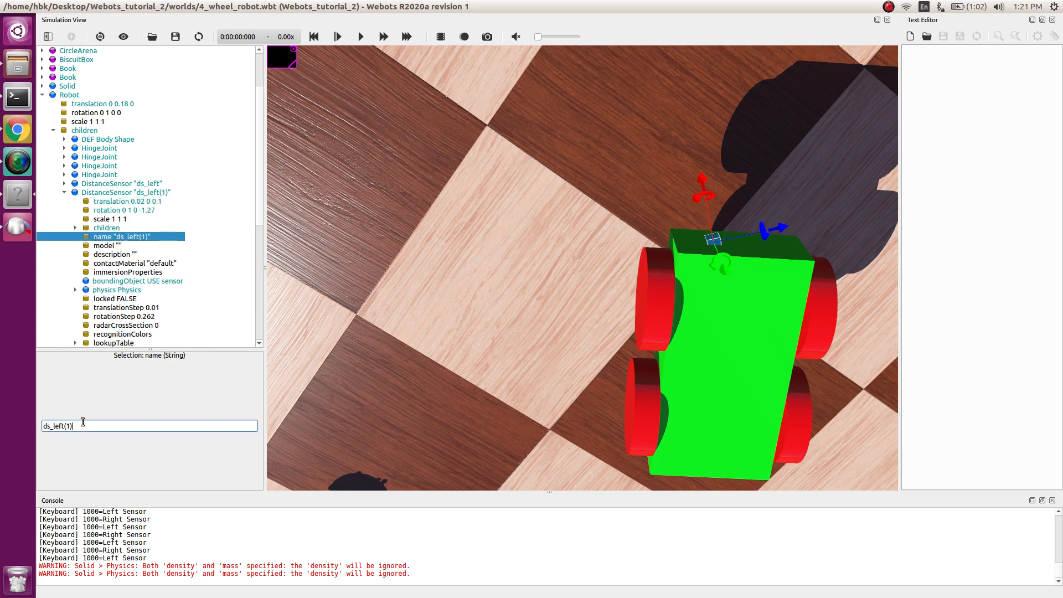
key("BackSpace")
type("ds_right")
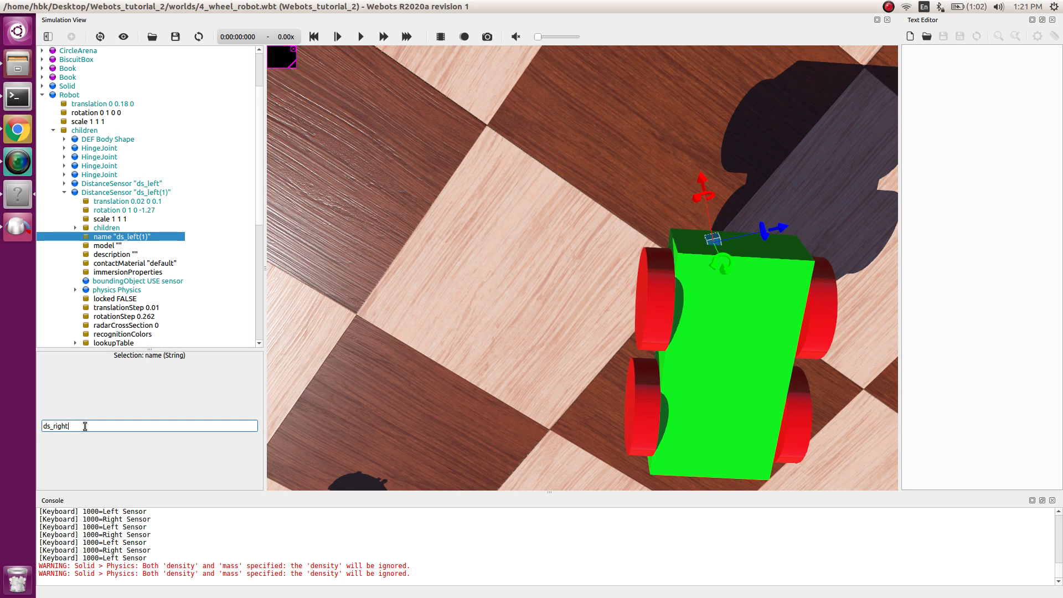
key("Return")
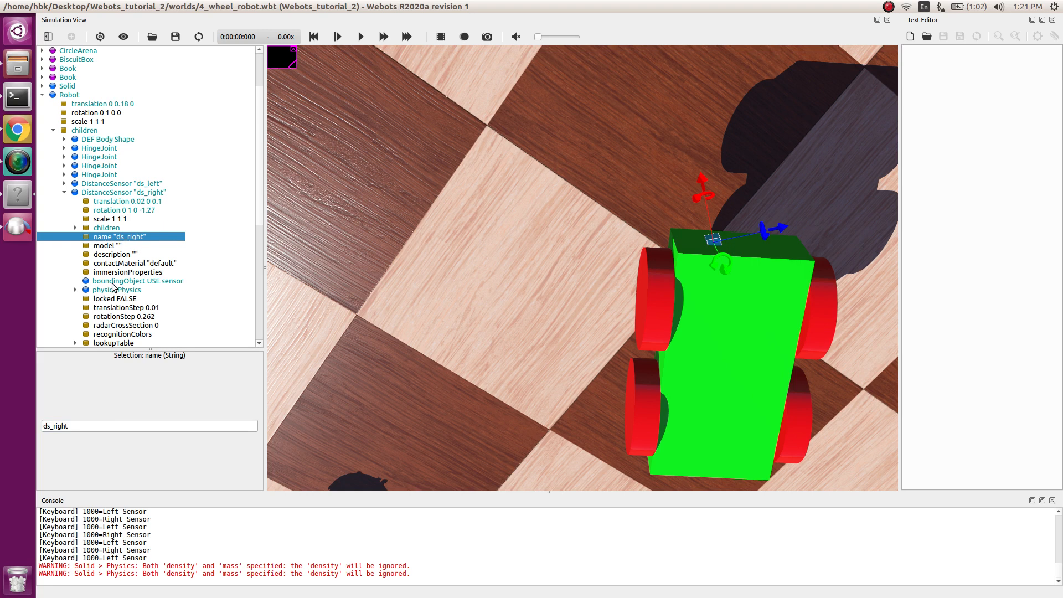
- Move ds_right to translation x -0.02 and set its rotation angle to -1.87
left_click(125, 201)
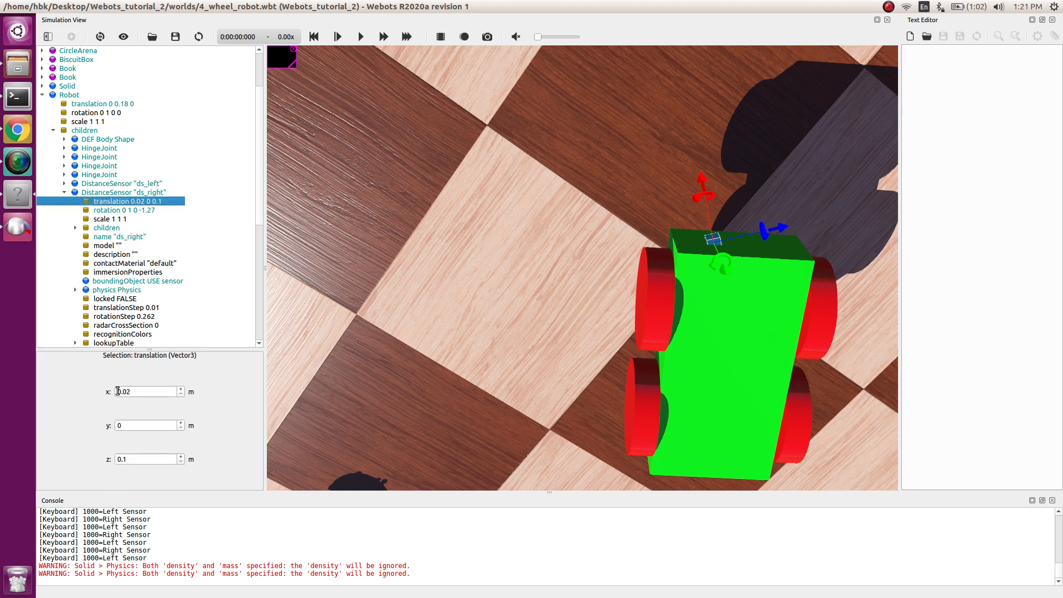
type("-0.02")
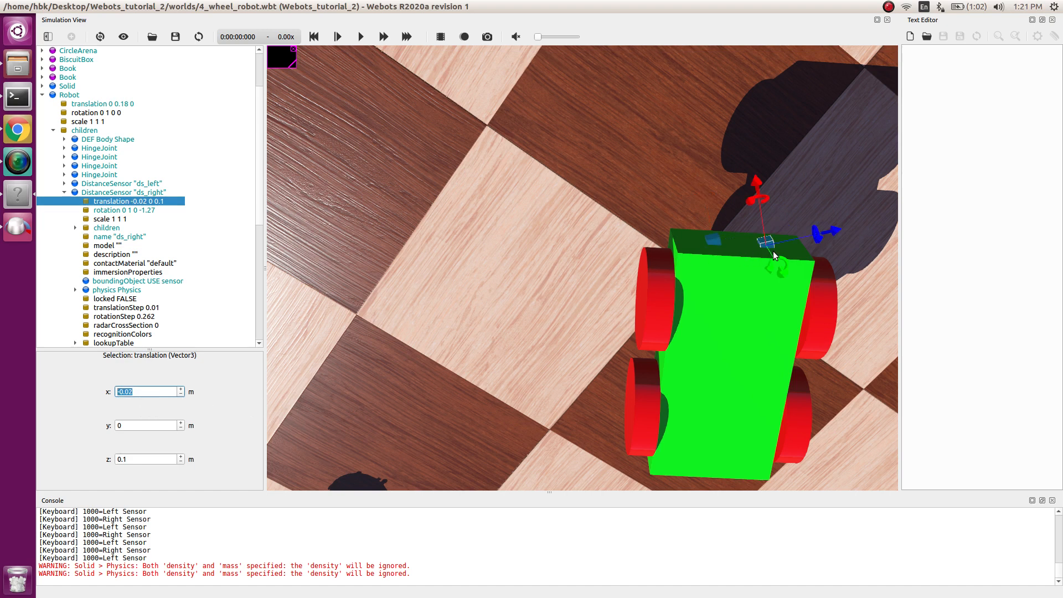
left_click(124, 209)
type("-1.87")
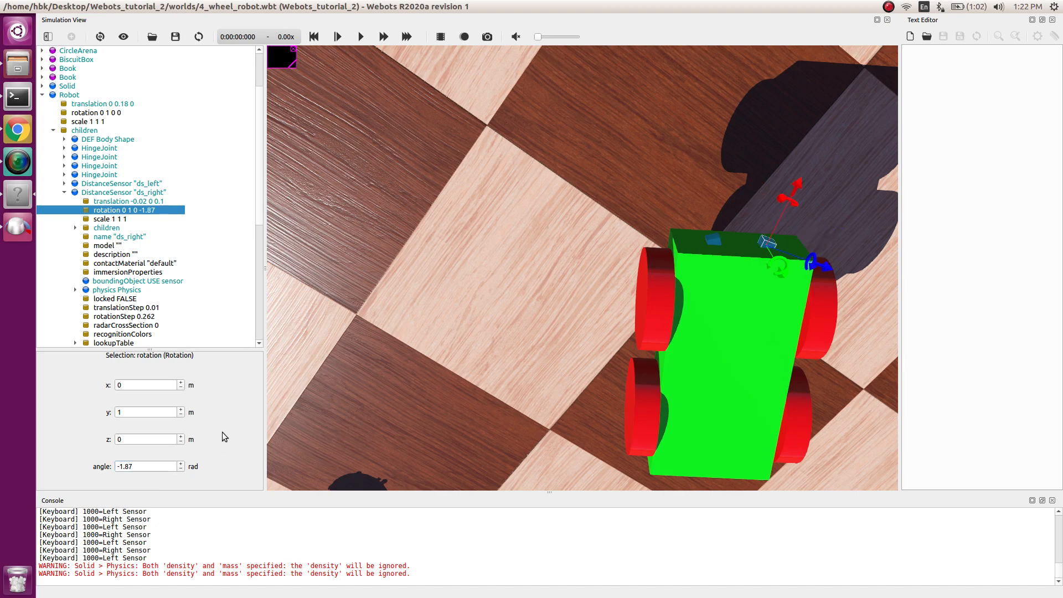
mouse_move(603, 242)
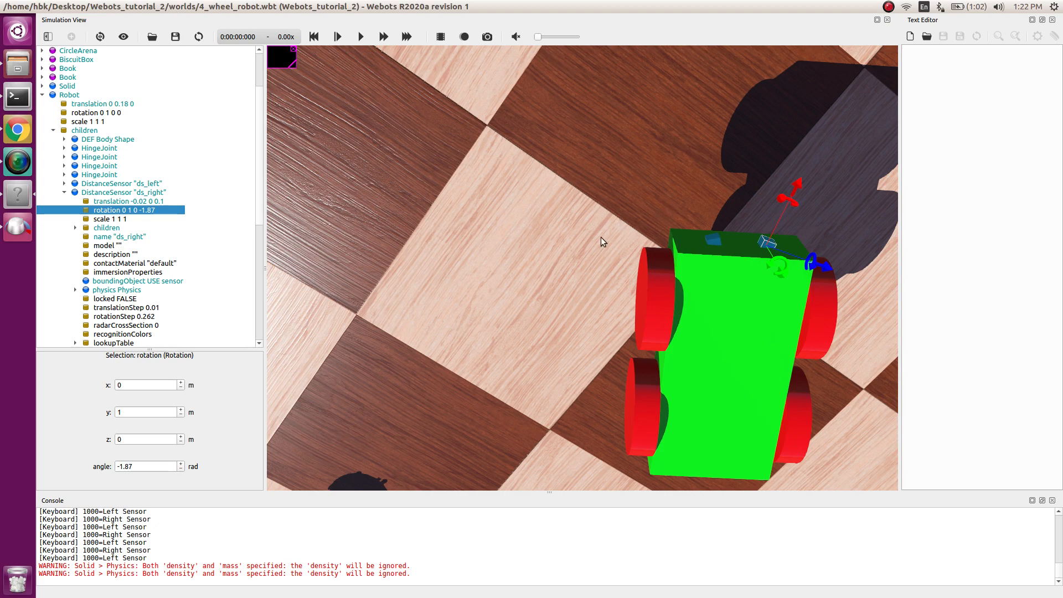
left_click(78, 50)
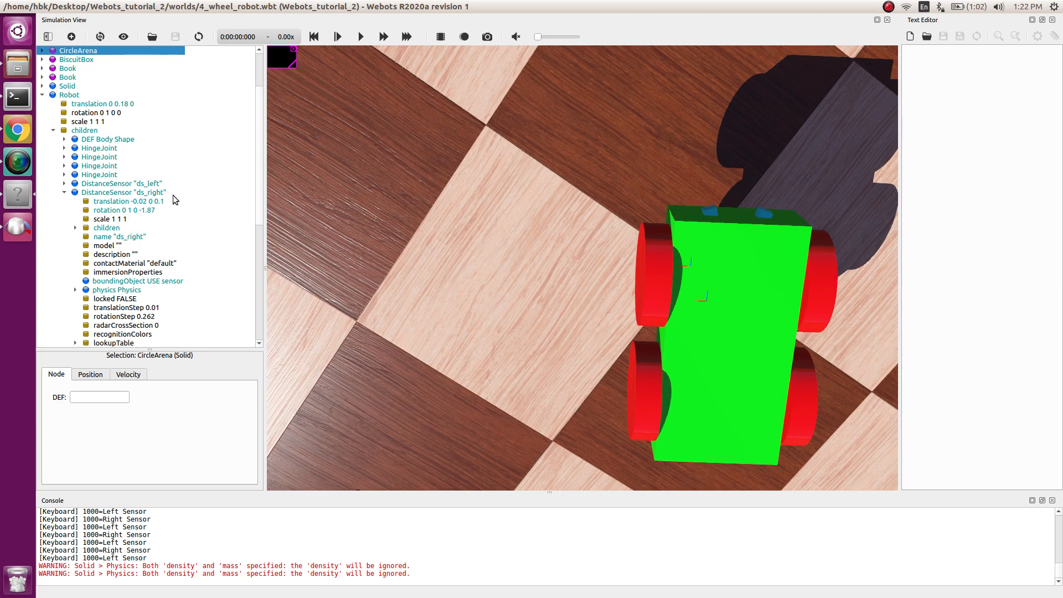
mouse_move(764, 218)
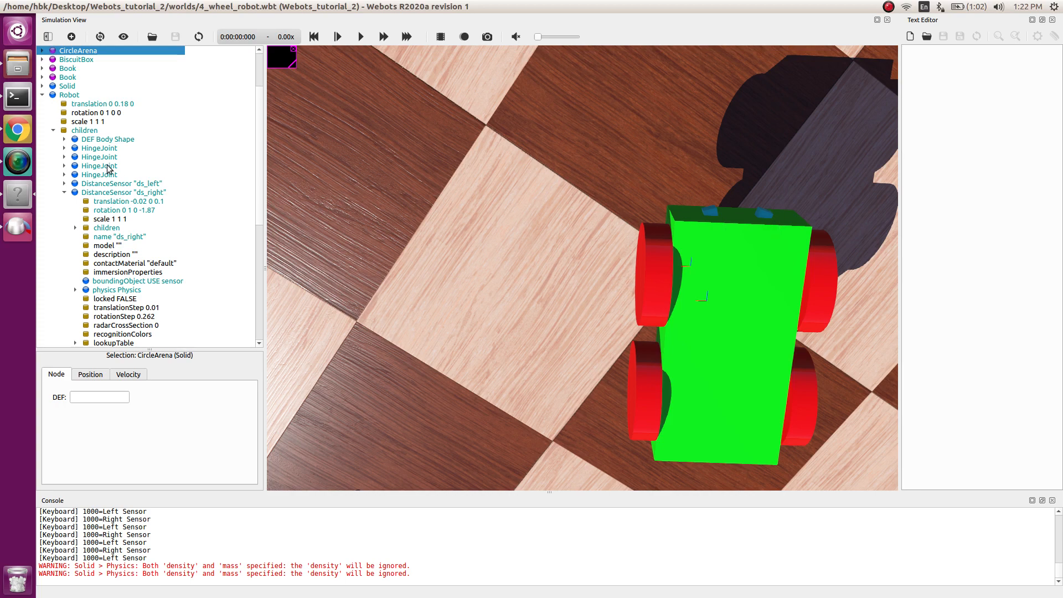
- Enable Show DistanceSensor Rays under View > Optional Rendering
left_click(90, 6)
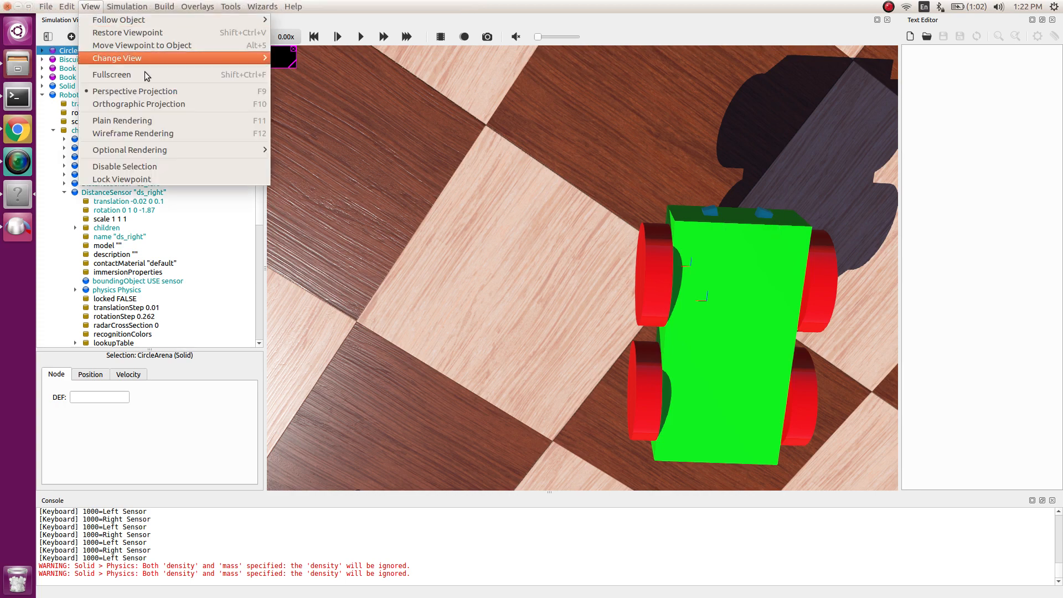
mouse_move(129, 150)
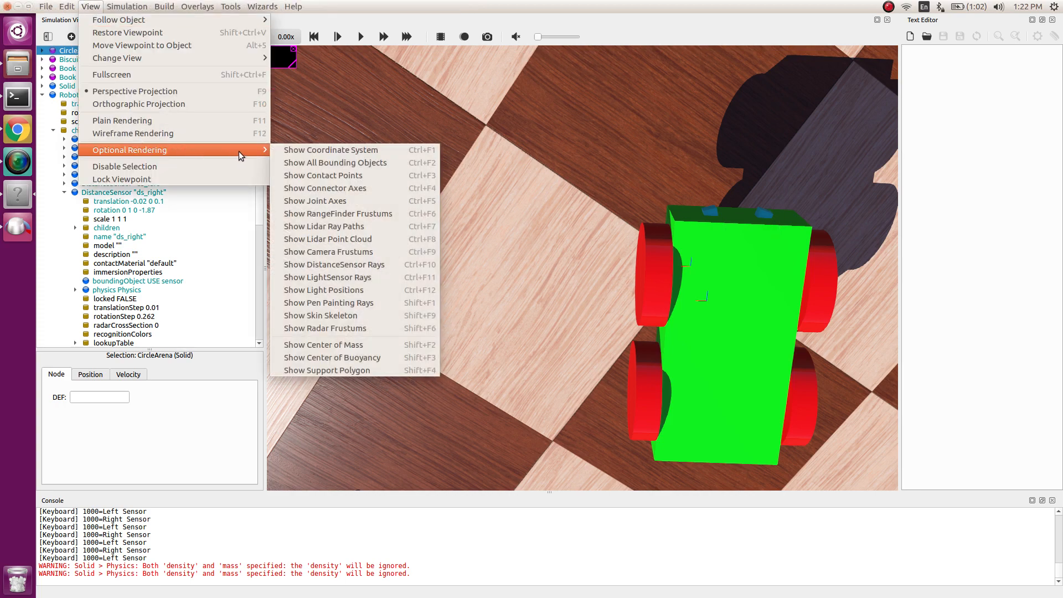
left_click(335, 264)
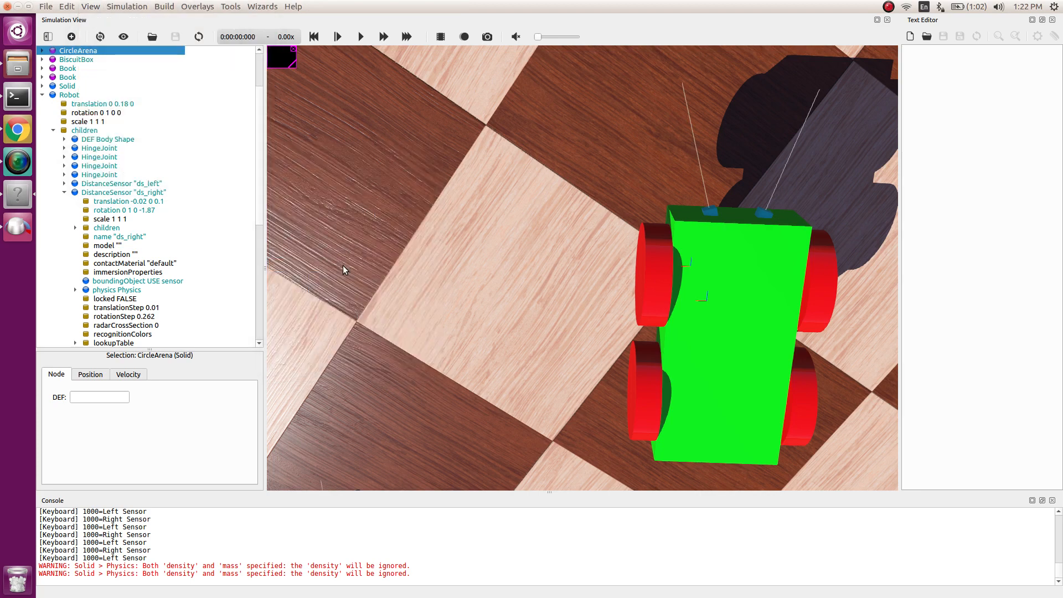
mouse_move(818, 93)
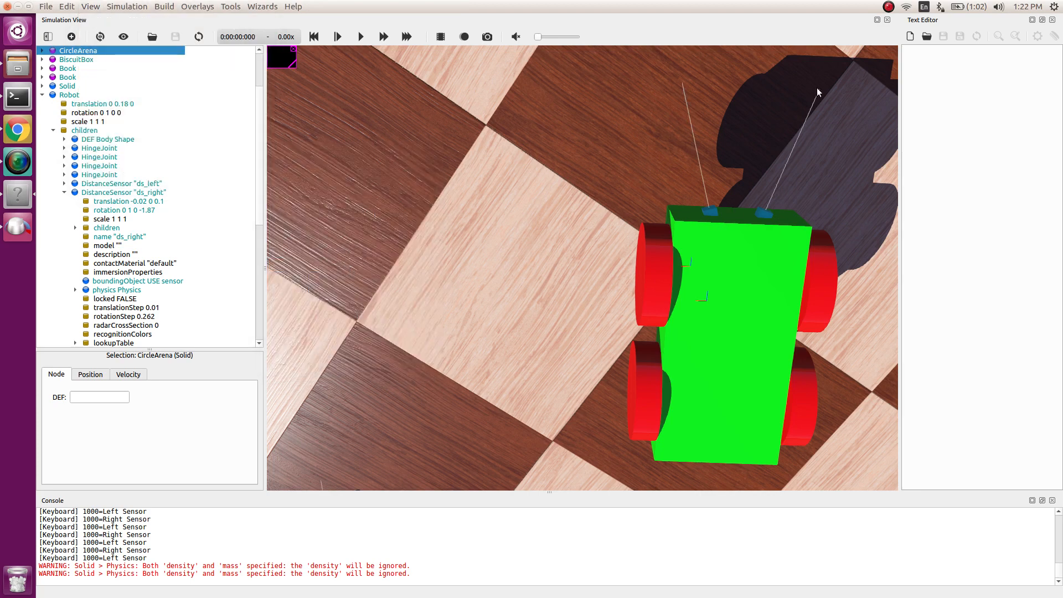
mouse_move(709, 178)
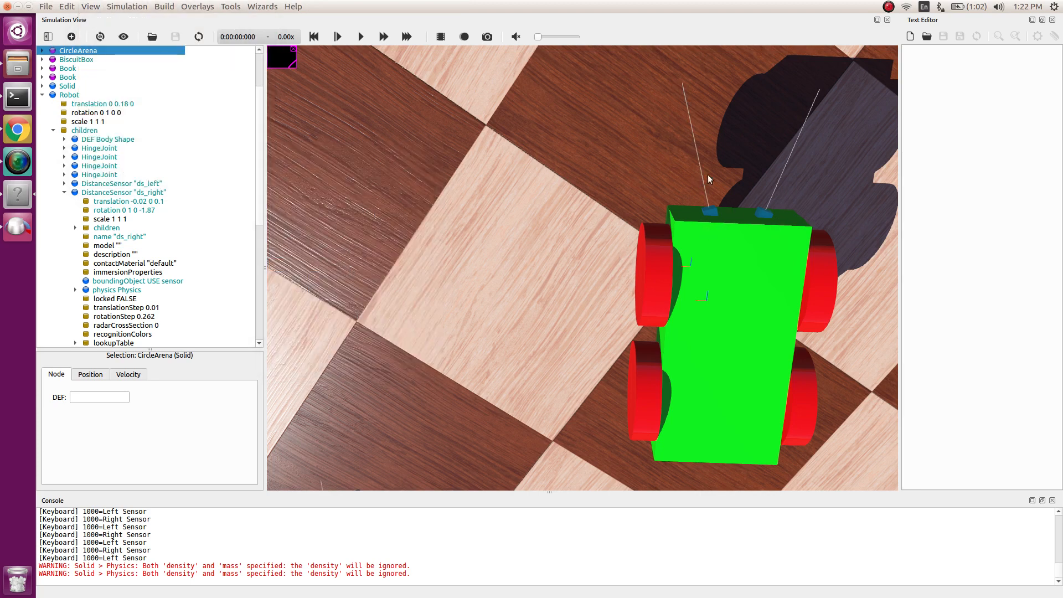
mouse_move(776, 133)
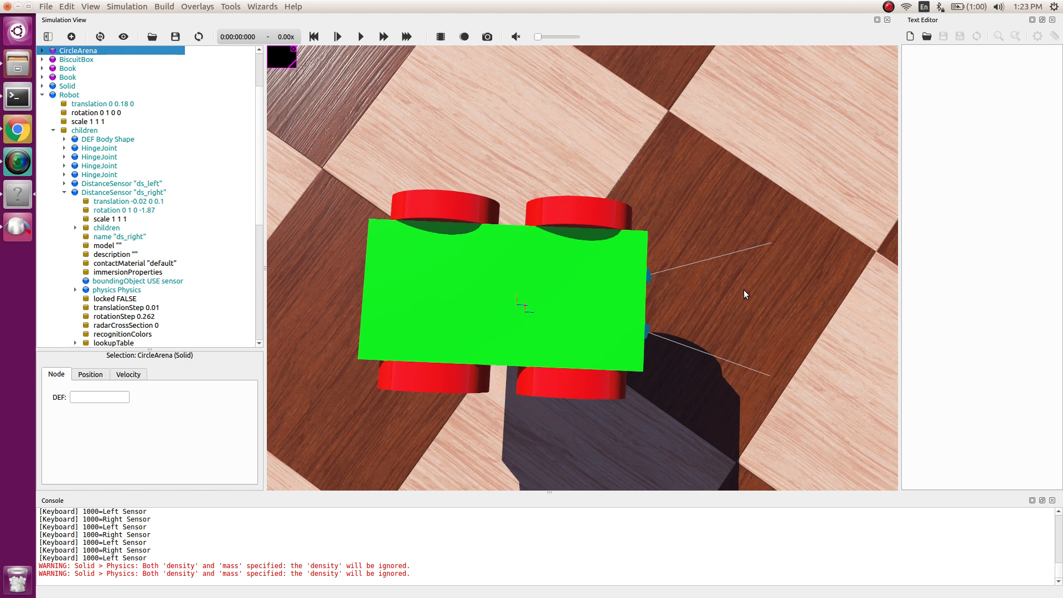
mouse_move(742, 290)
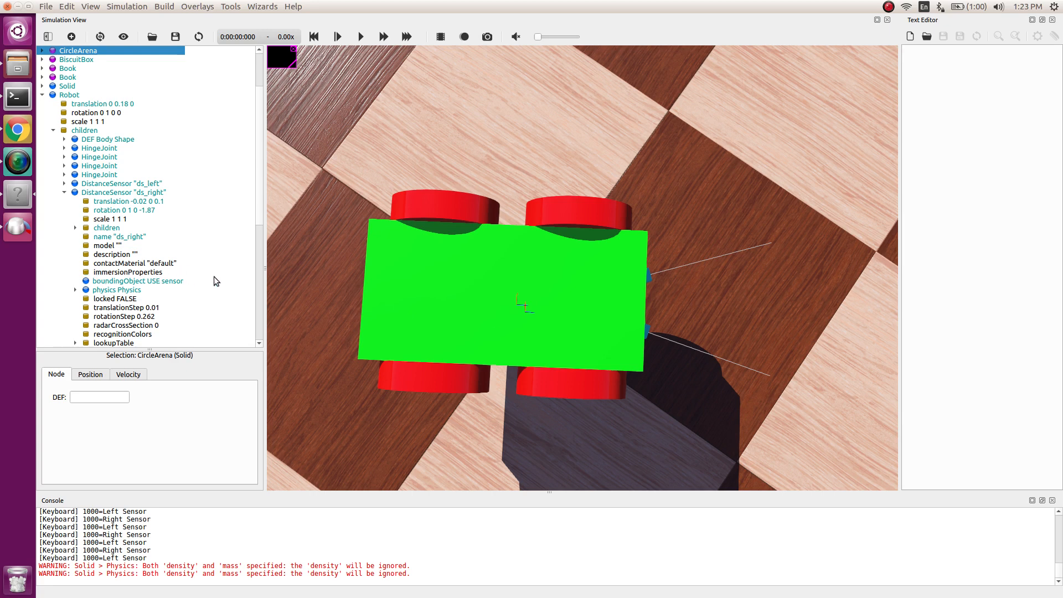
mouse_move(649, 280)
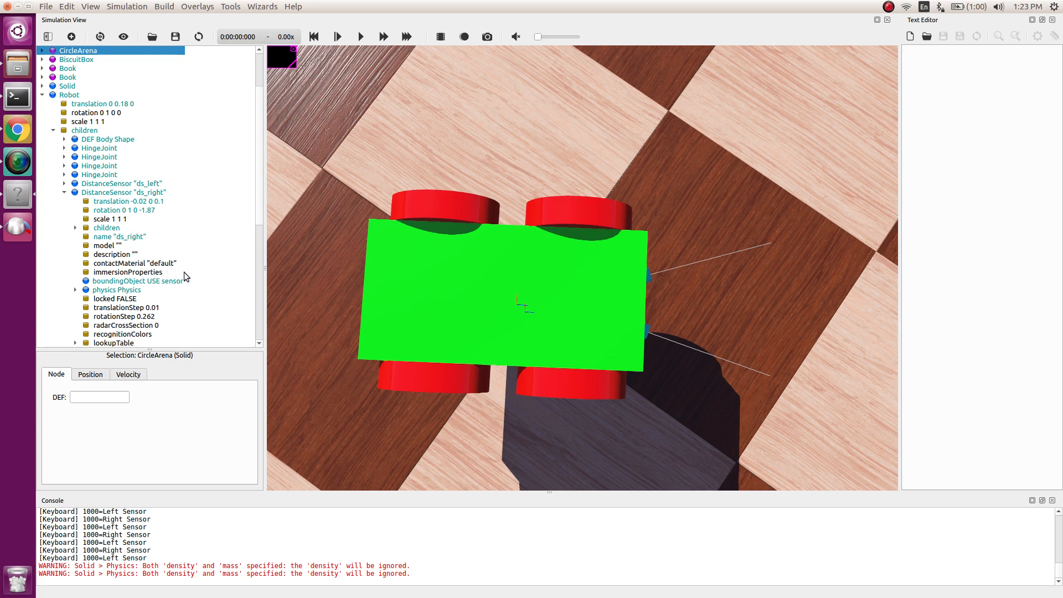
mouse_move(152, 369)
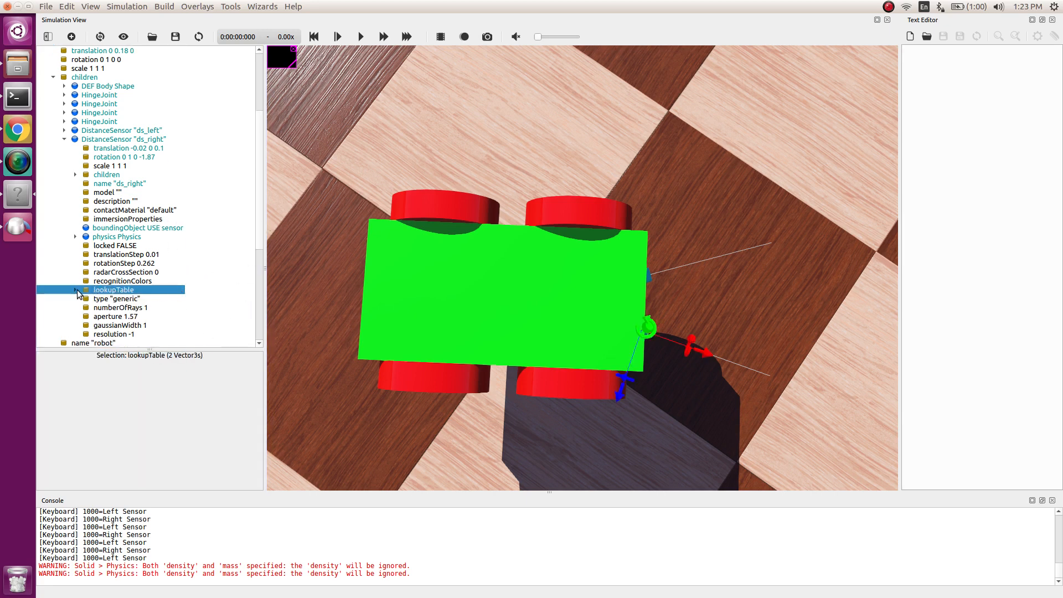
left_click(75, 289)
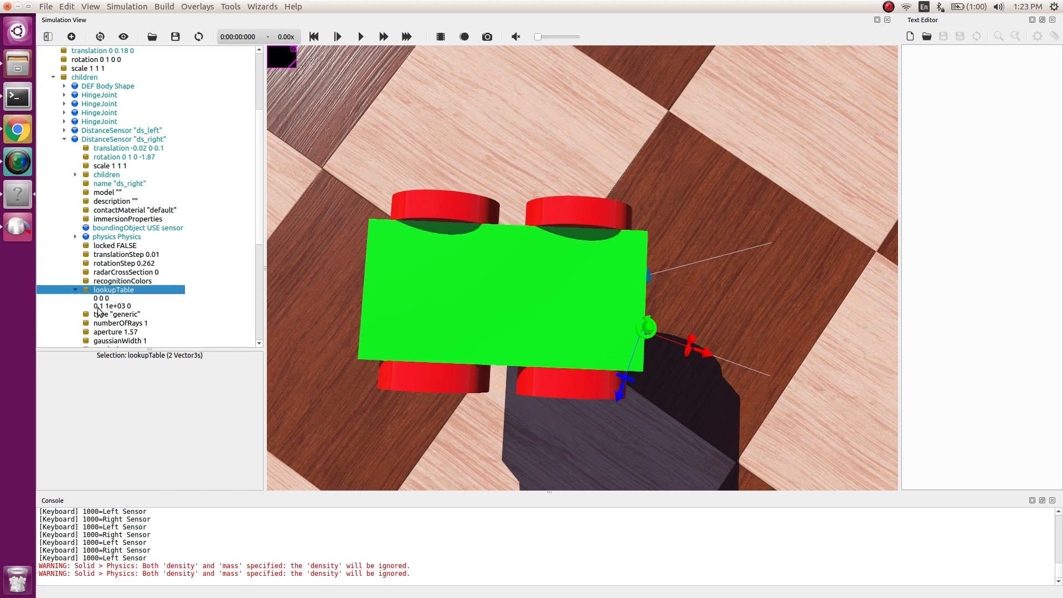
mouse_move(115, 313)
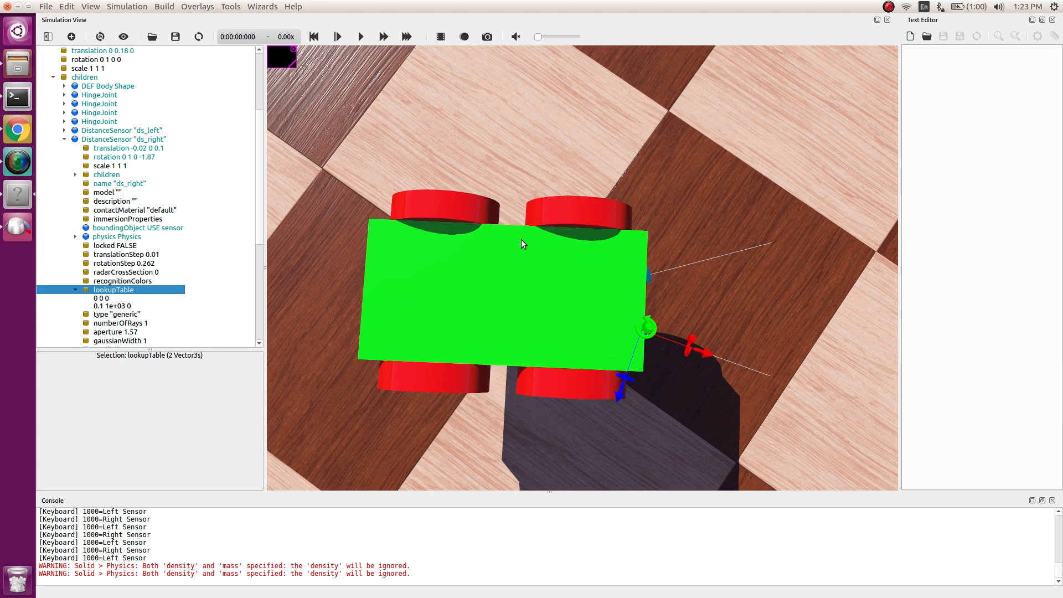
mouse_move(265, 254)
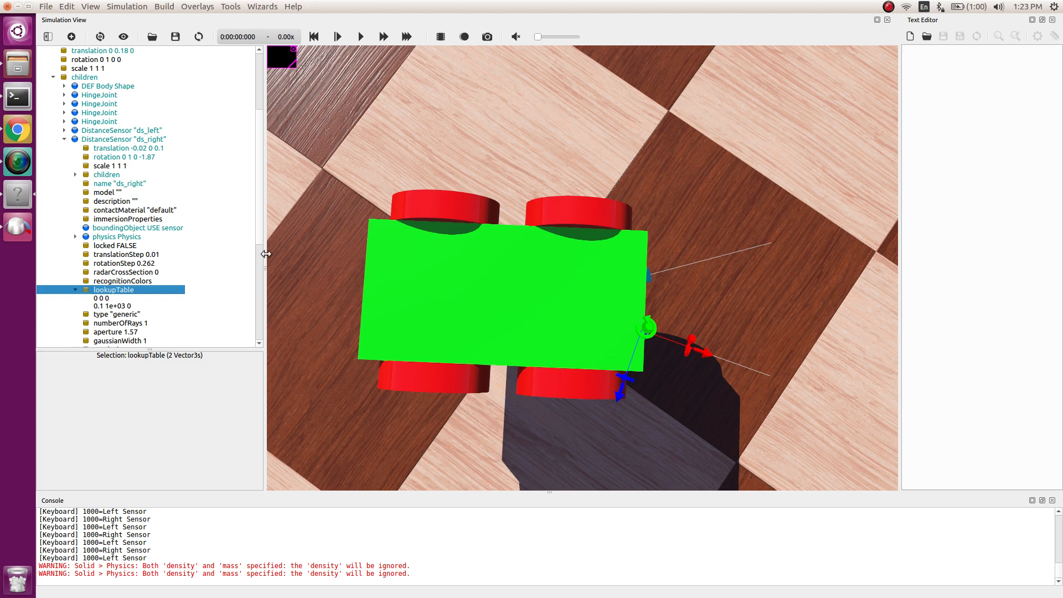
mouse_move(110, 308)
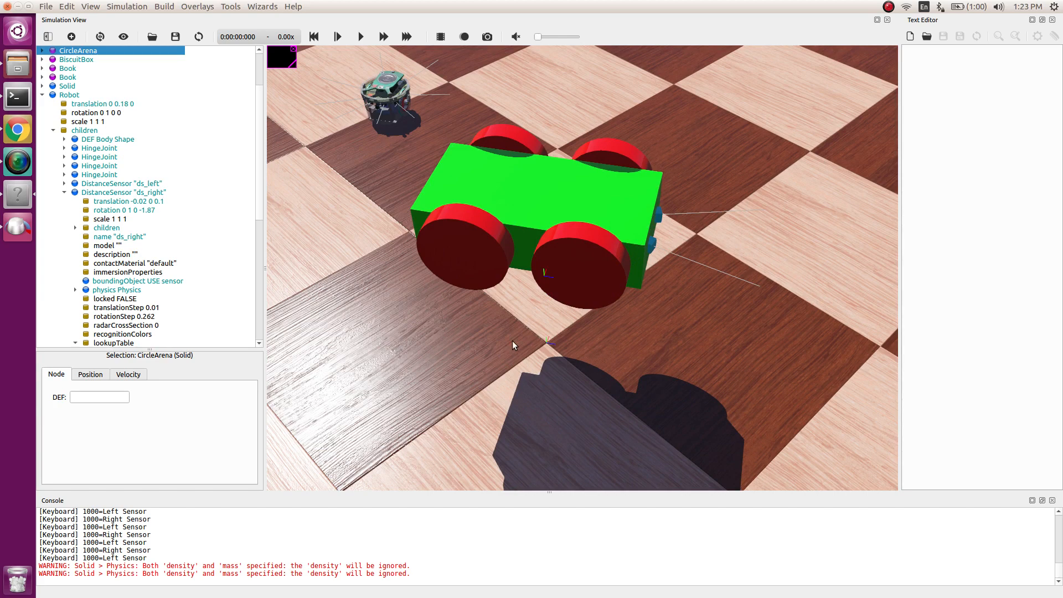
mouse_move(530, 350)
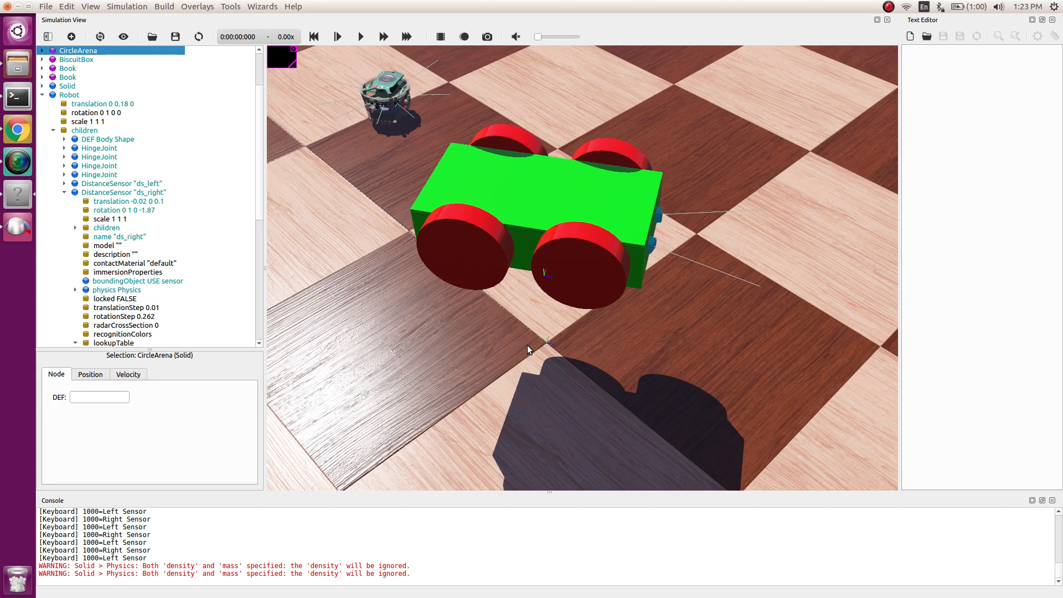